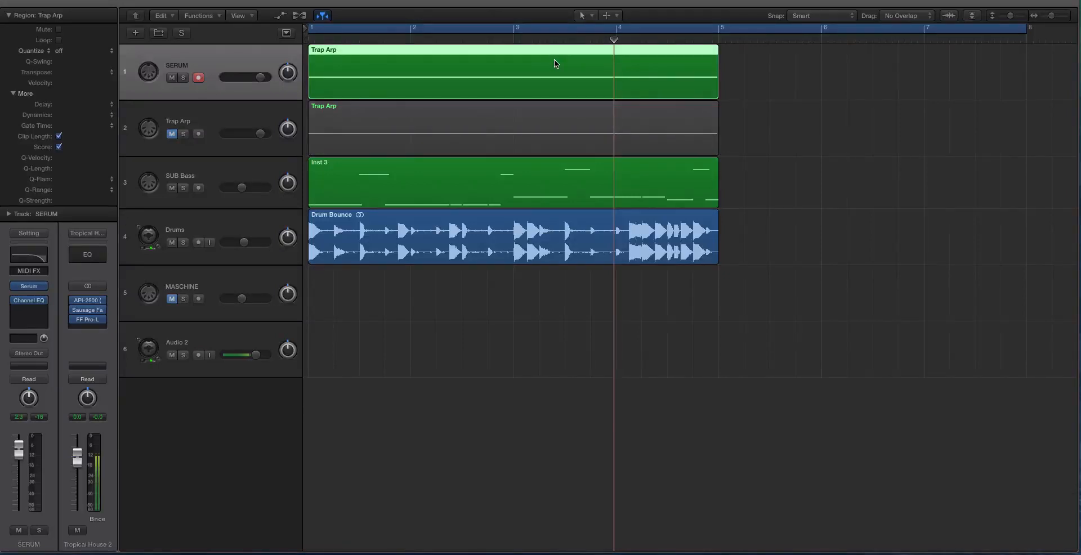
# Zoom in on the Trap Arp region of the SERUM track until it fills the arrangement
pyautogui.click(198, 355)
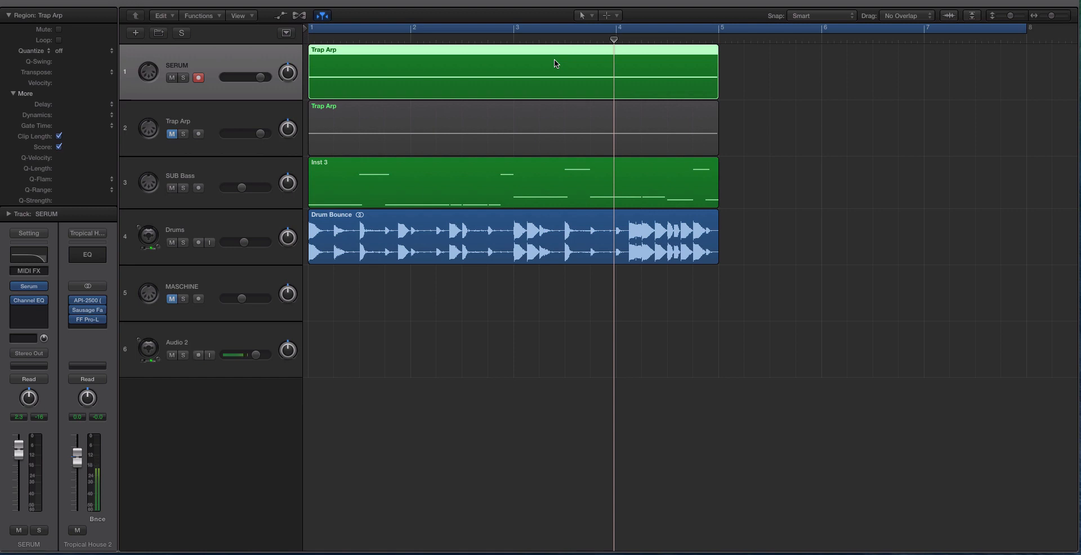
pyautogui.click(198, 354)
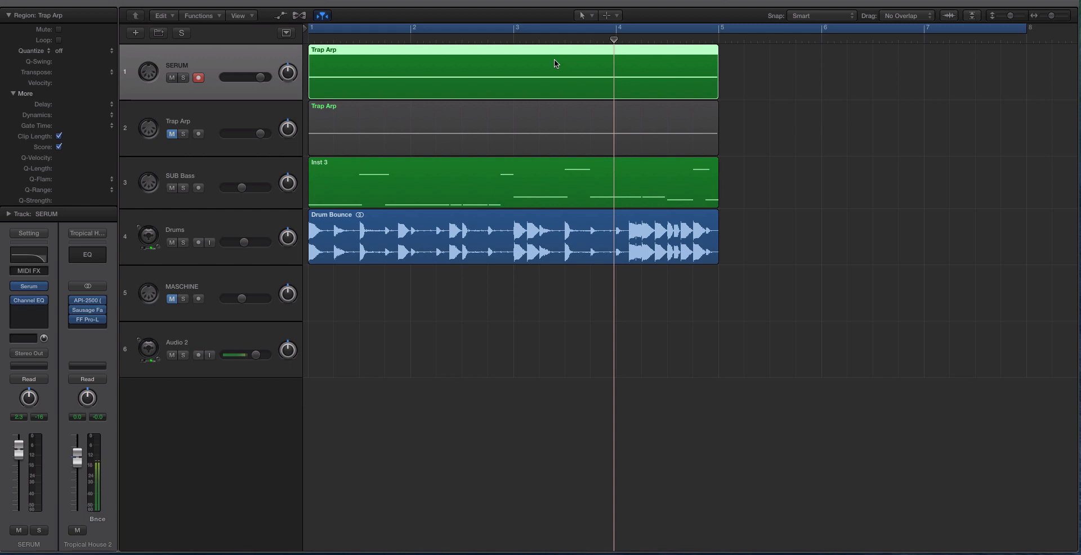
pyautogui.click(198, 354)
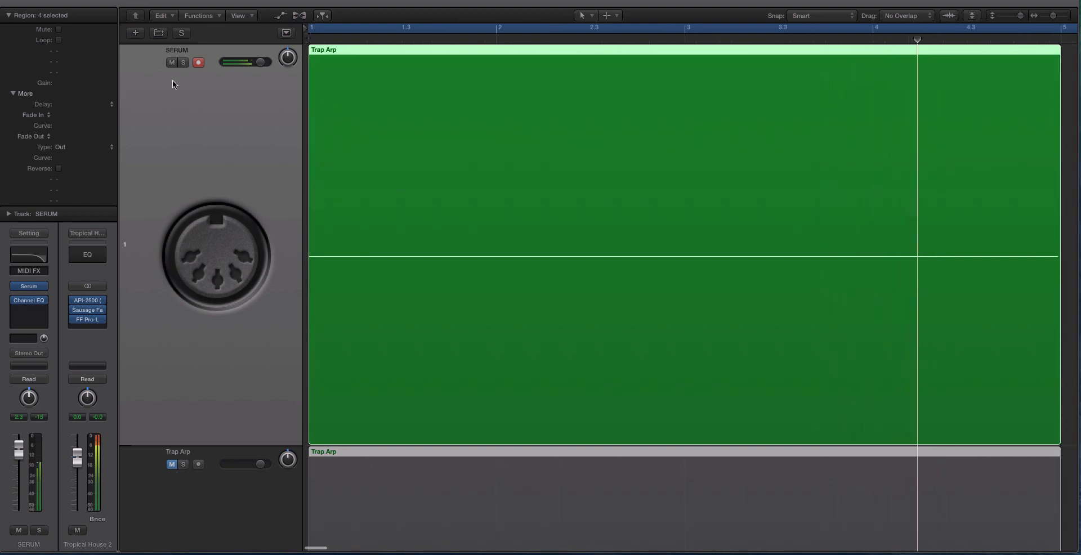
# Zoom back to all tracks and open the Serum plug-in from the SERUM channel strip
pyautogui.click(183, 62)
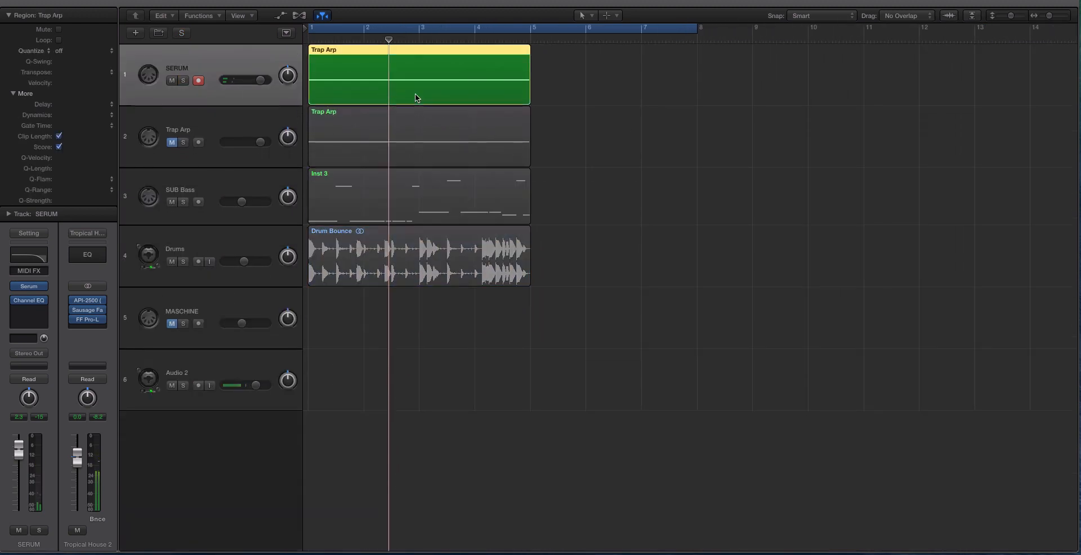
pyautogui.doubleClick(418, 74)
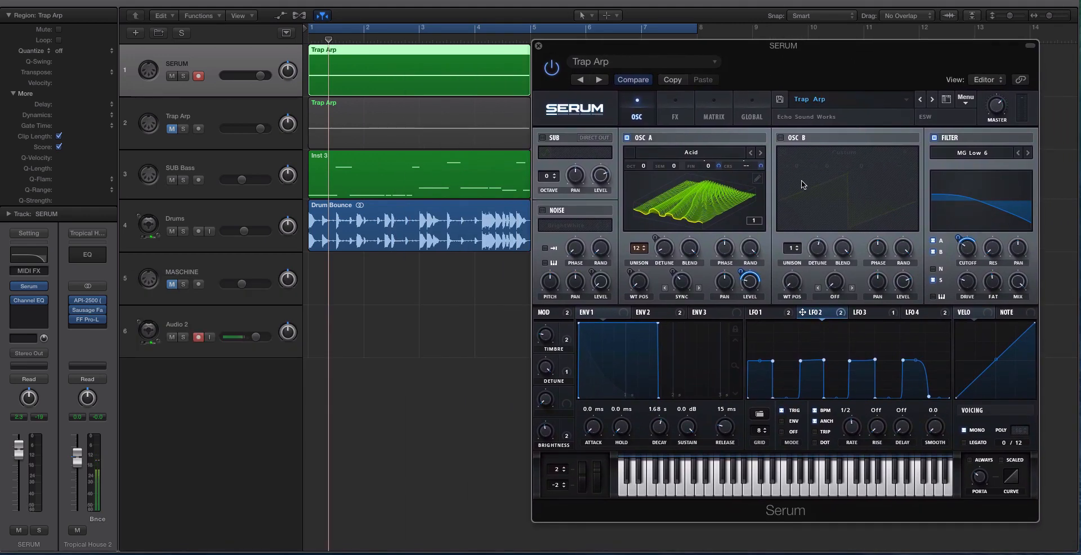
pyautogui.click(757, 312)
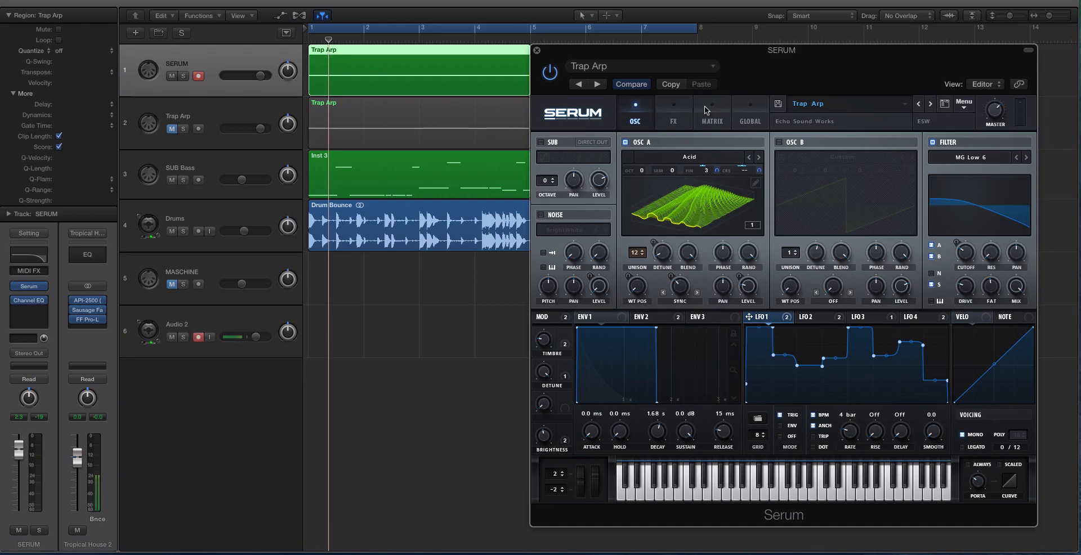
pyautogui.moveTo(692, 108)
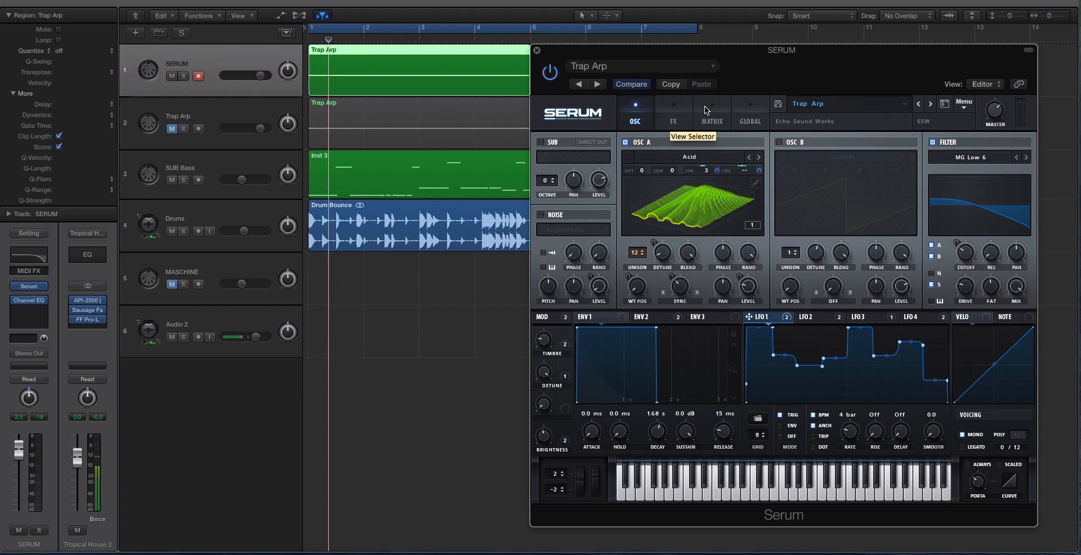
pyautogui.click(814, 316)
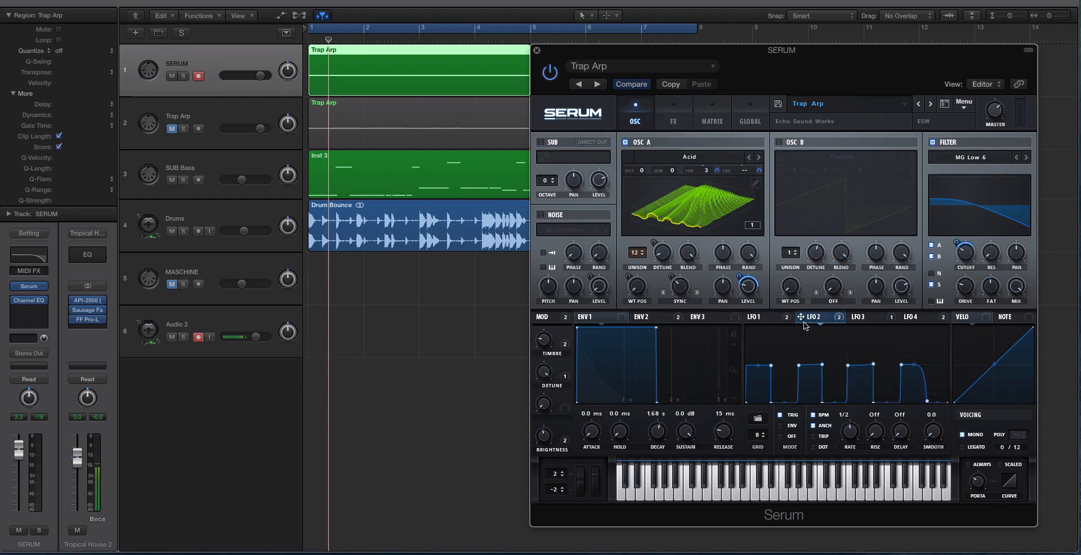
pyautogui.click(913, 317)
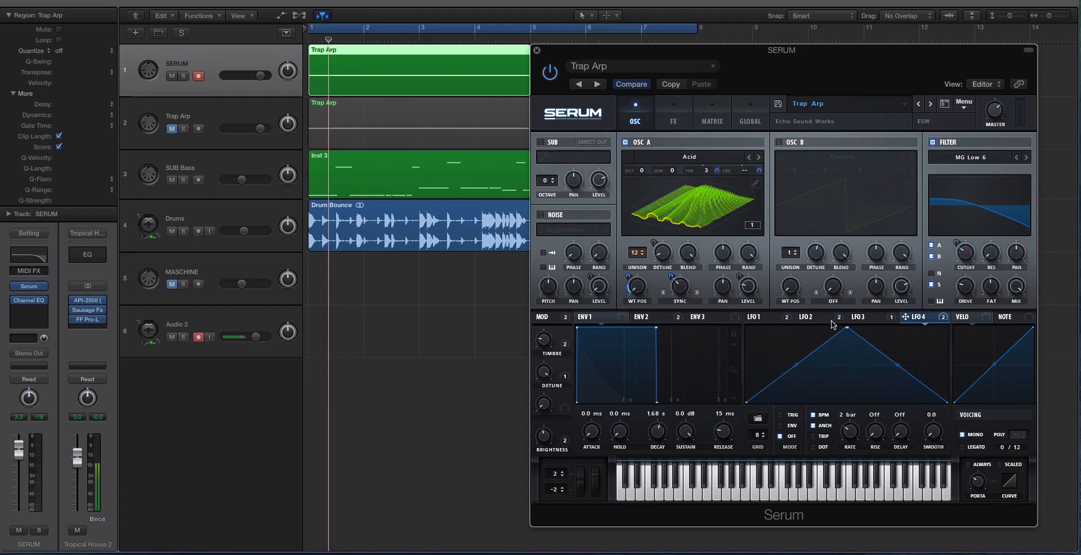
pyautogui.click(754, 316)
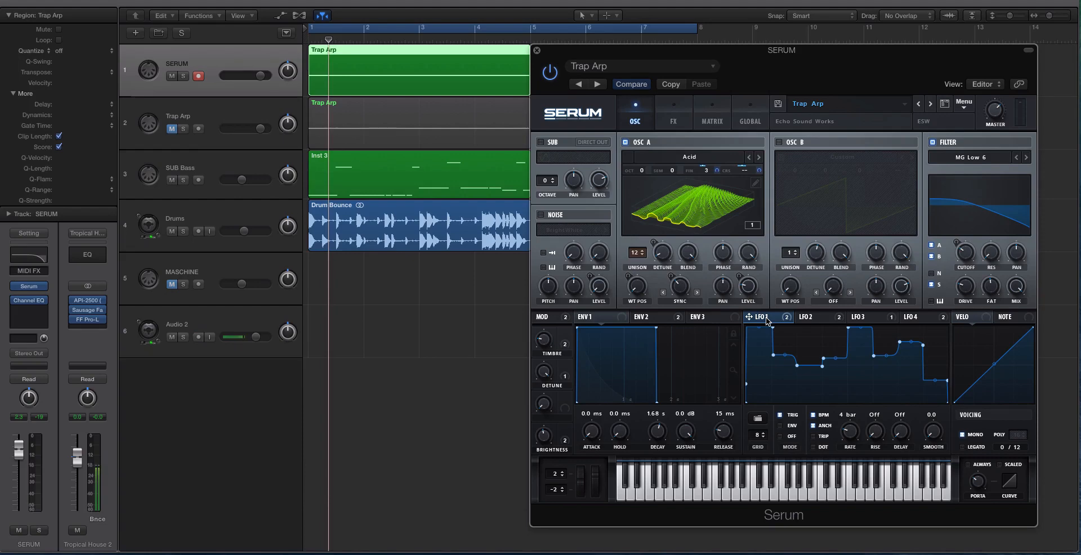
pyautogui.click(198, 337)
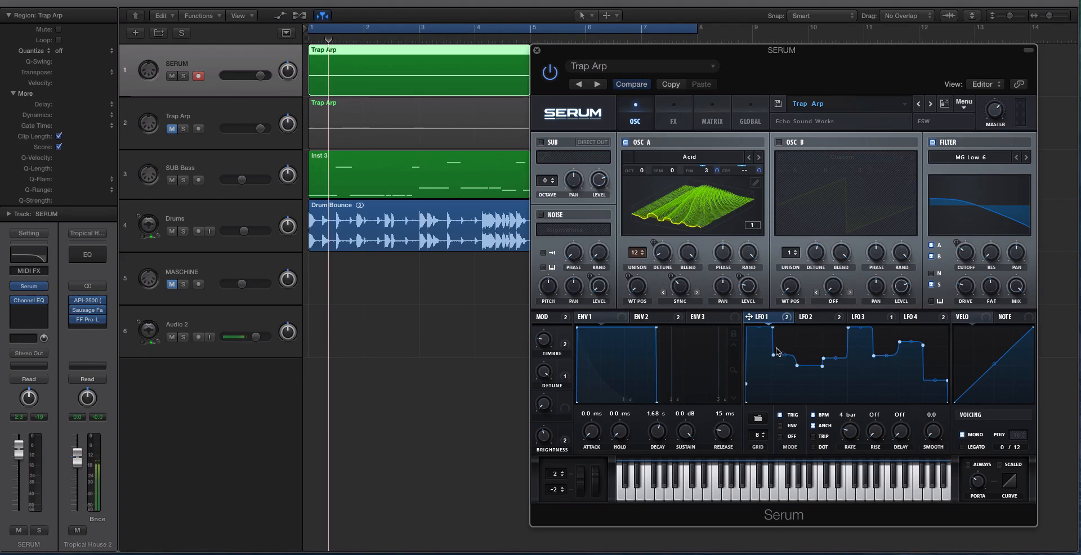
pyautogui.click(813, 316)
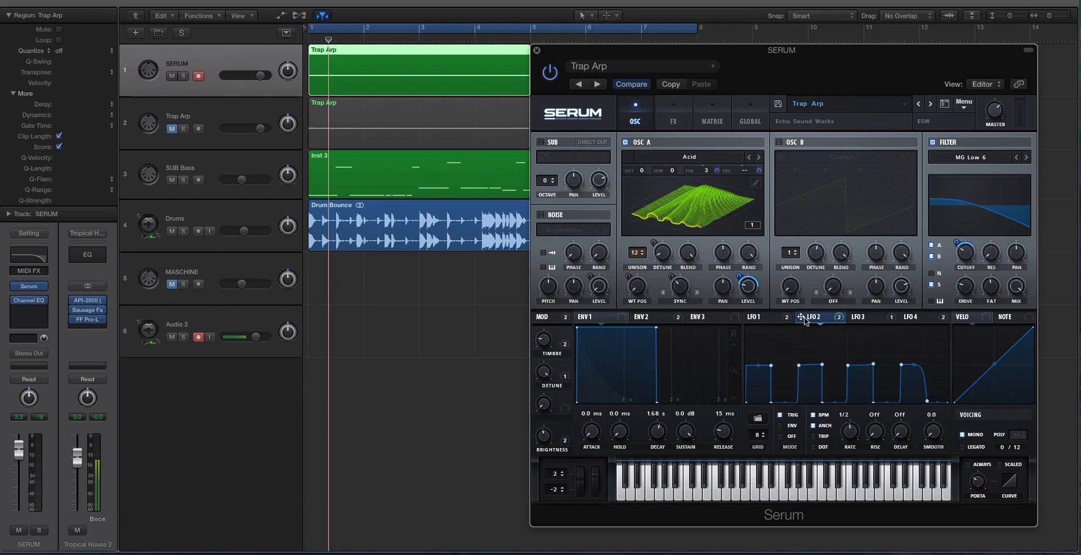
pyautogui.click(758, 316)
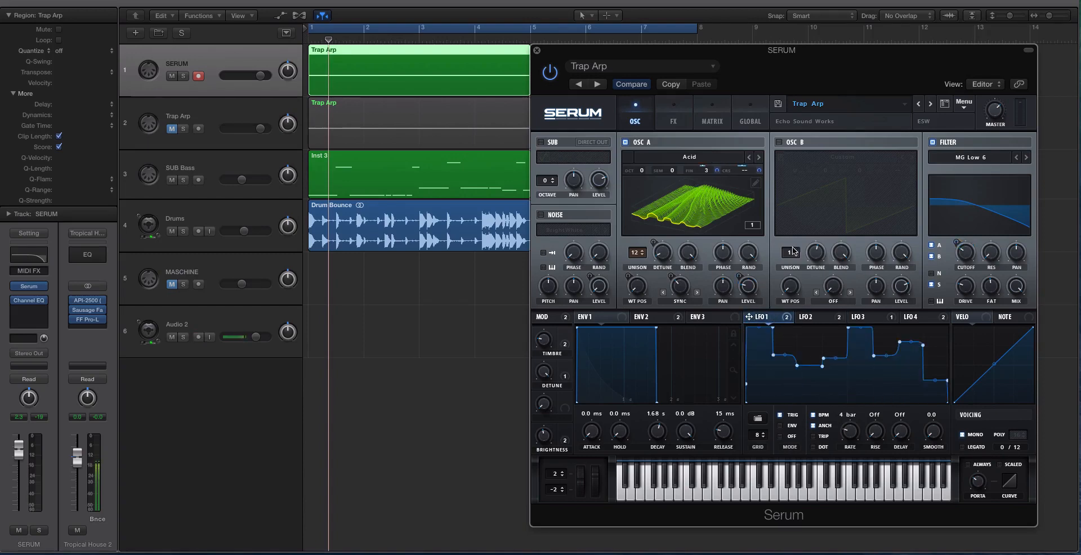
pyautogui.click(813, 316)
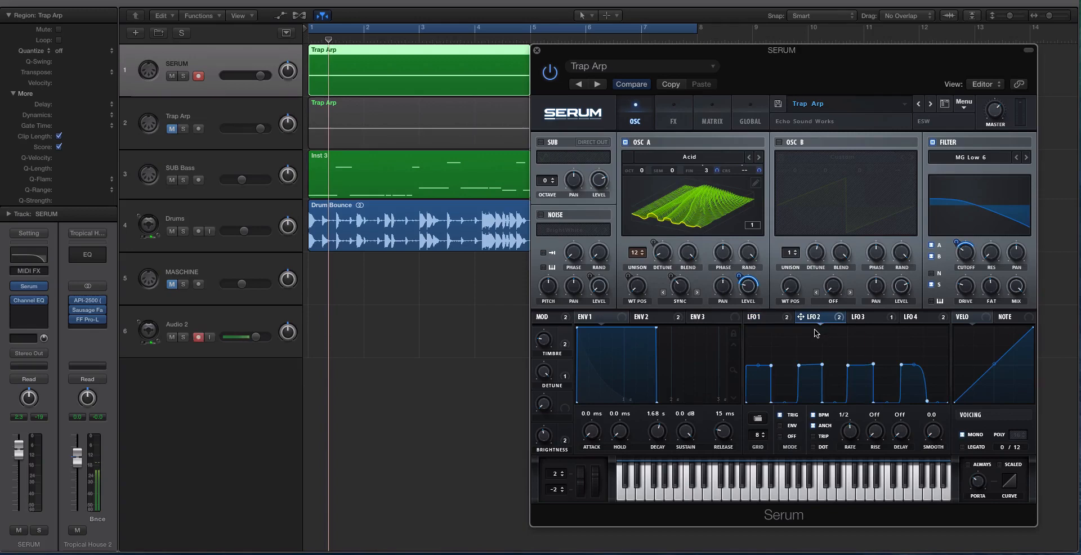
pyautogui.click(757, 316)
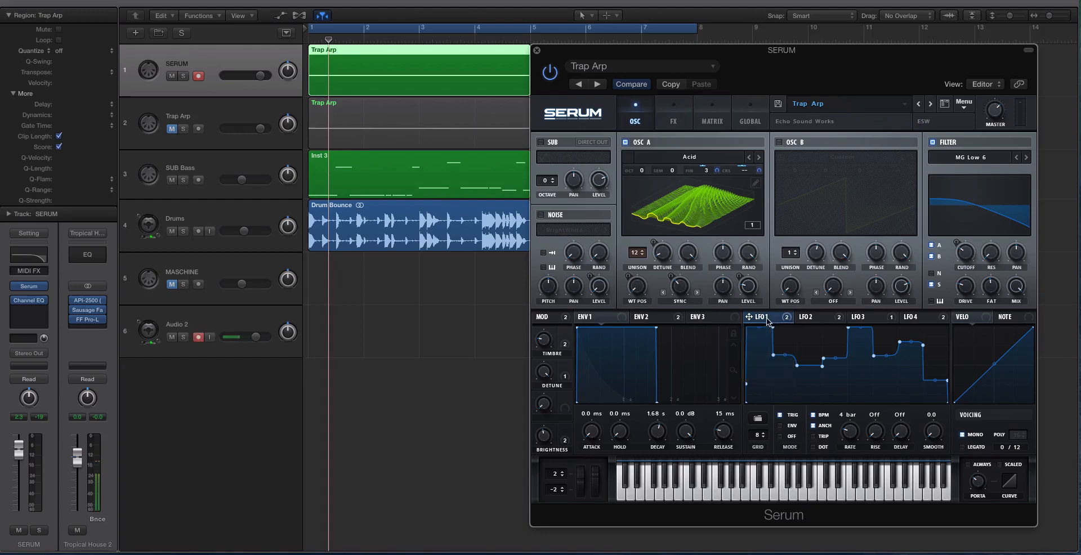
pyautogui.moveTo(847, 359)
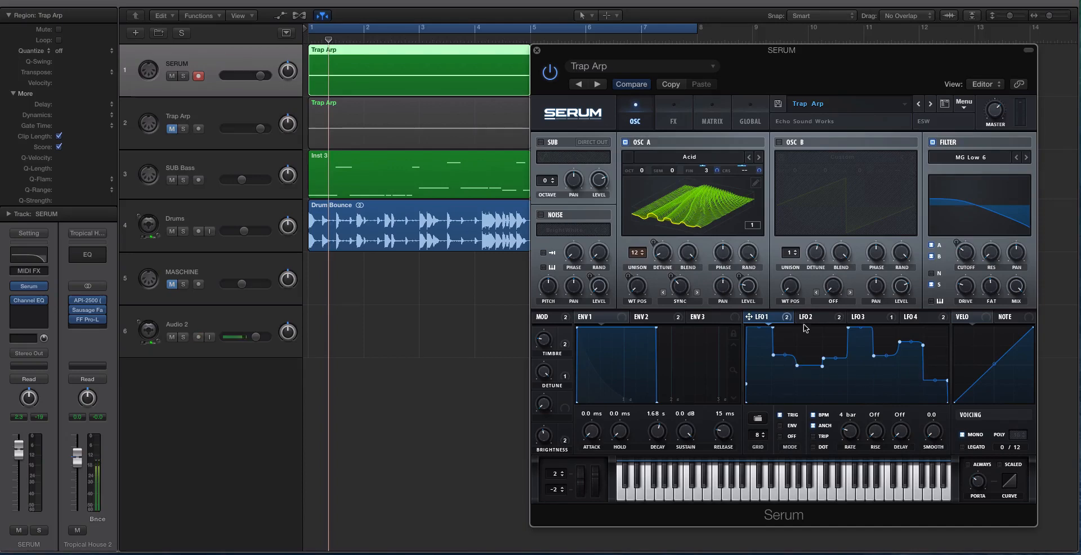
pyautogui.click(806, 316)
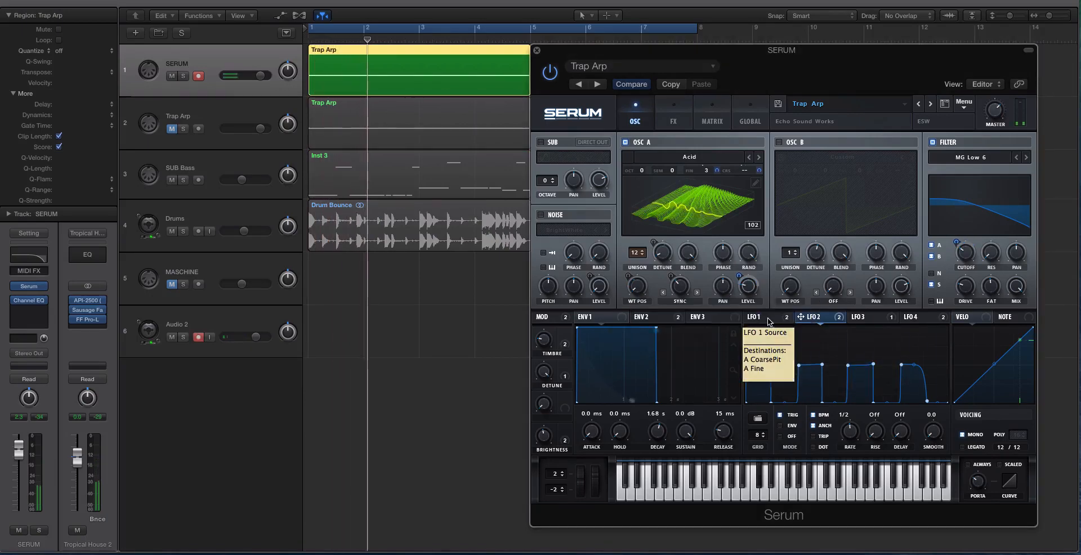
# View LFO 1's stepped shape, then close the Serum window back to the arrangement
pyautogui.click(753, 316)
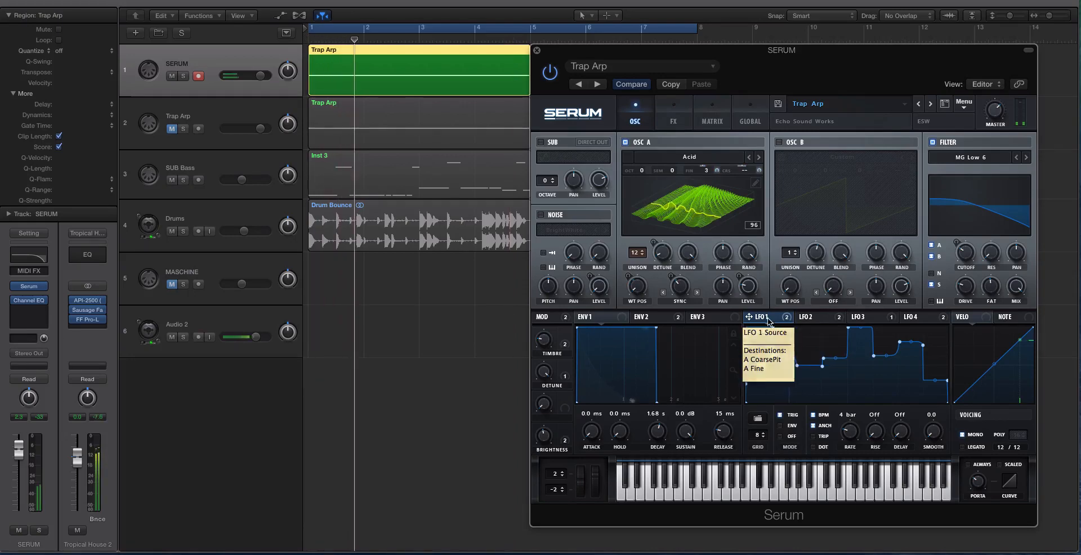
pyautogui.click(809, 316)
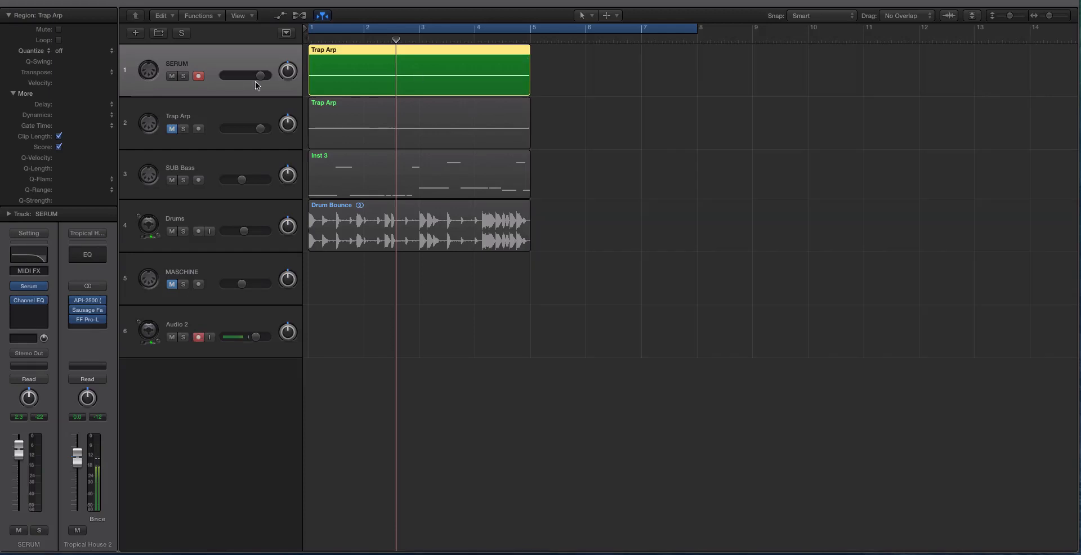
# Open Serum on the second Trap Arp track and pull LFO 1 points up into a flatter line
pyautogui.click(210, 123)
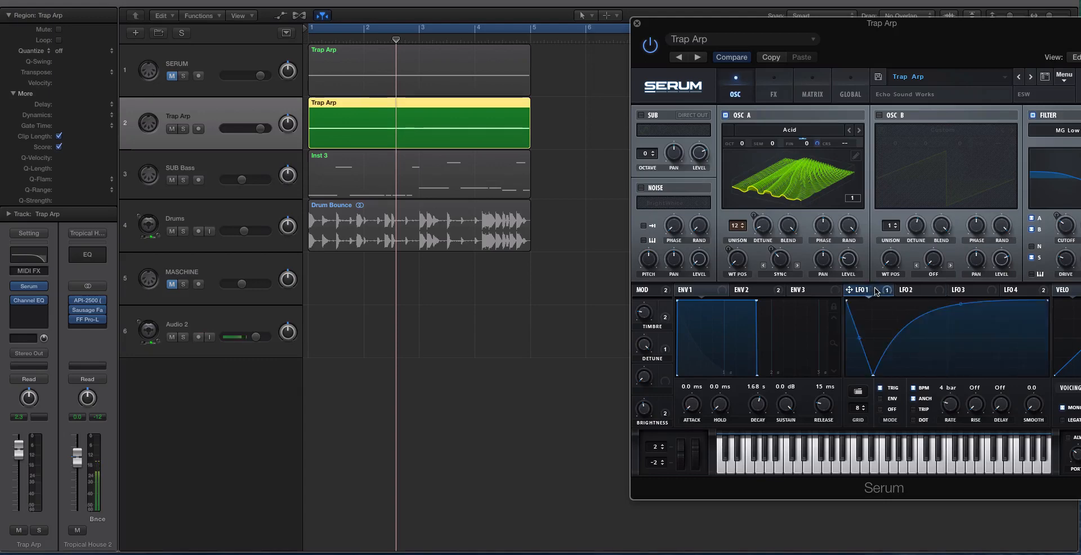
pyautogui.click(909, 289)
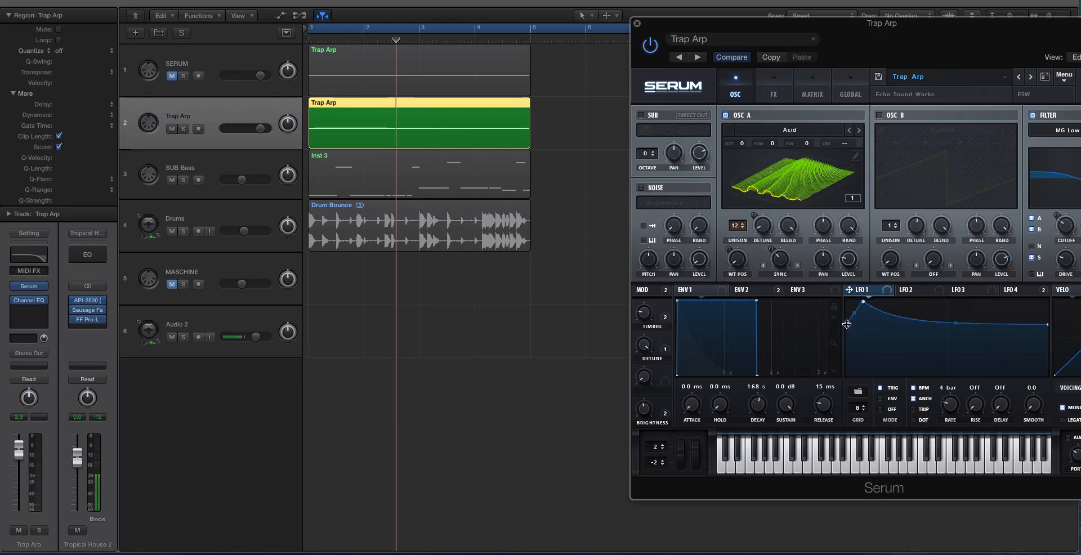
pyautogui.moveTo(861, 303); pyautogui.dragTo(861, 325)
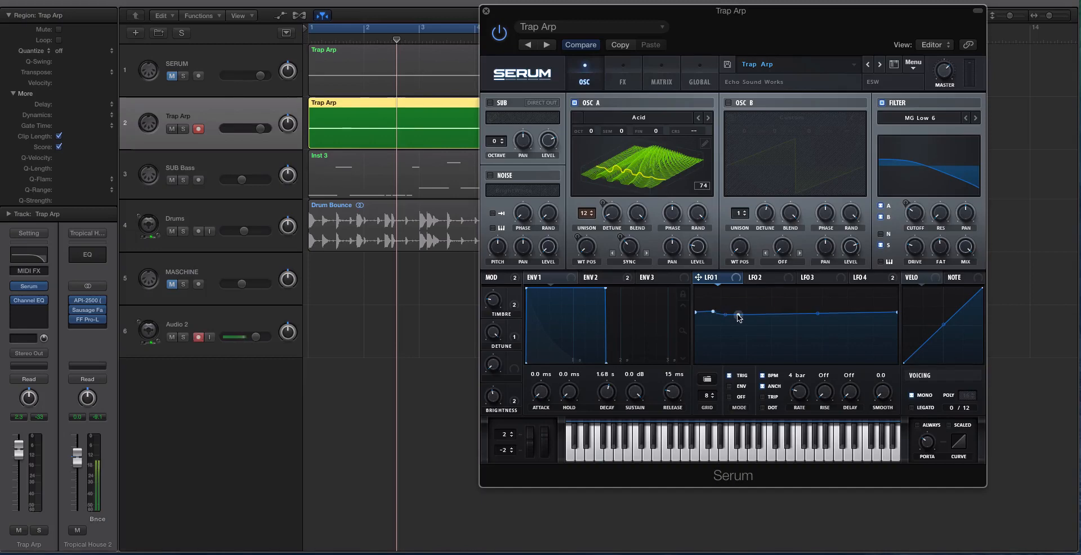
# Drag LFO 1 into a peak, then low, then back to a nearly flat line near the top
pyautogui.moveTo(737, 317); pyautogui.dragTo(766, 329)
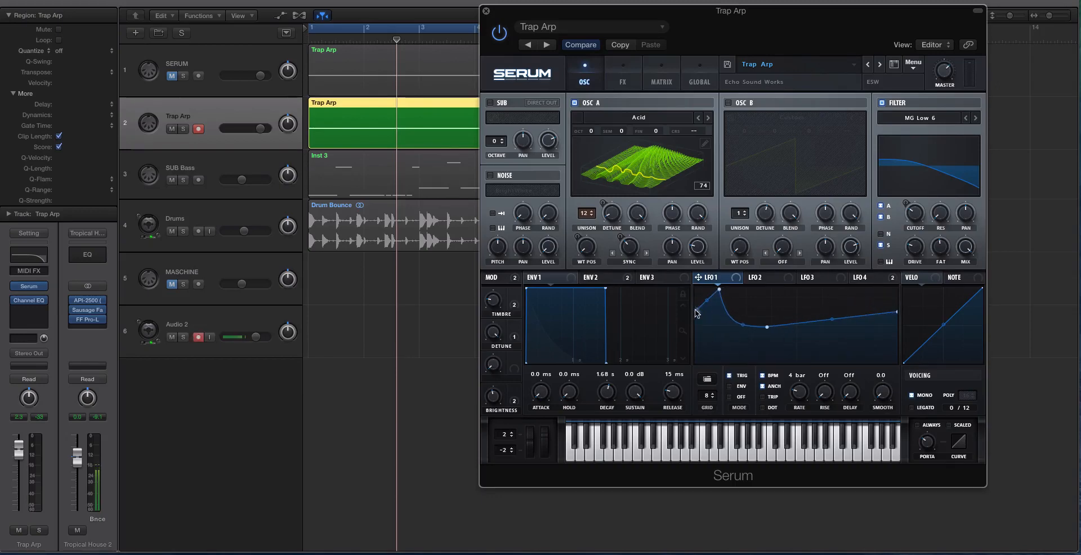
pyautogui.moveTo(696, 314)
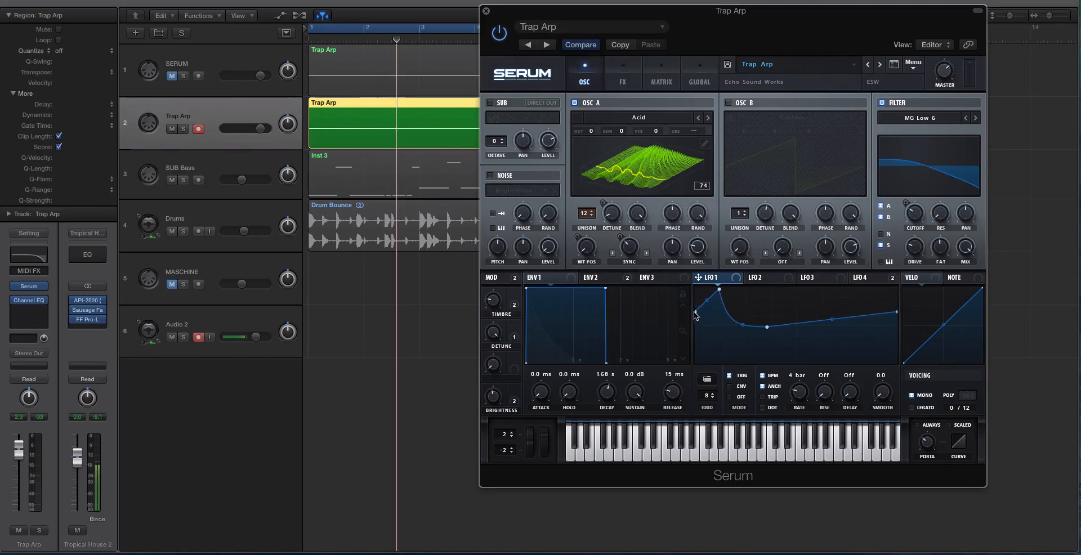
pyautogui.moveTo(727, 305); pyautogui.dragTo(717, 287)
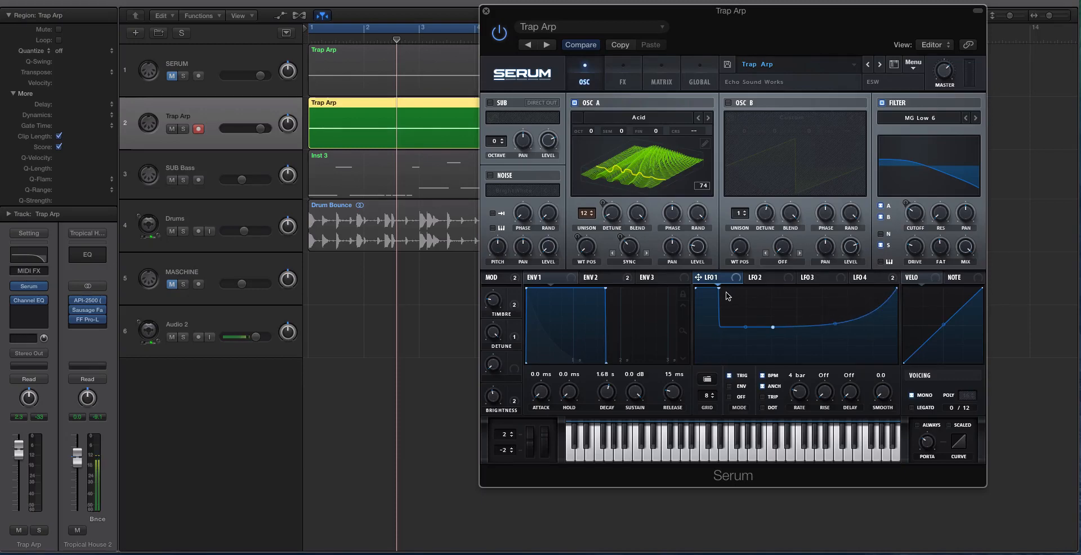
pyautogui.moveTo(724, 292)
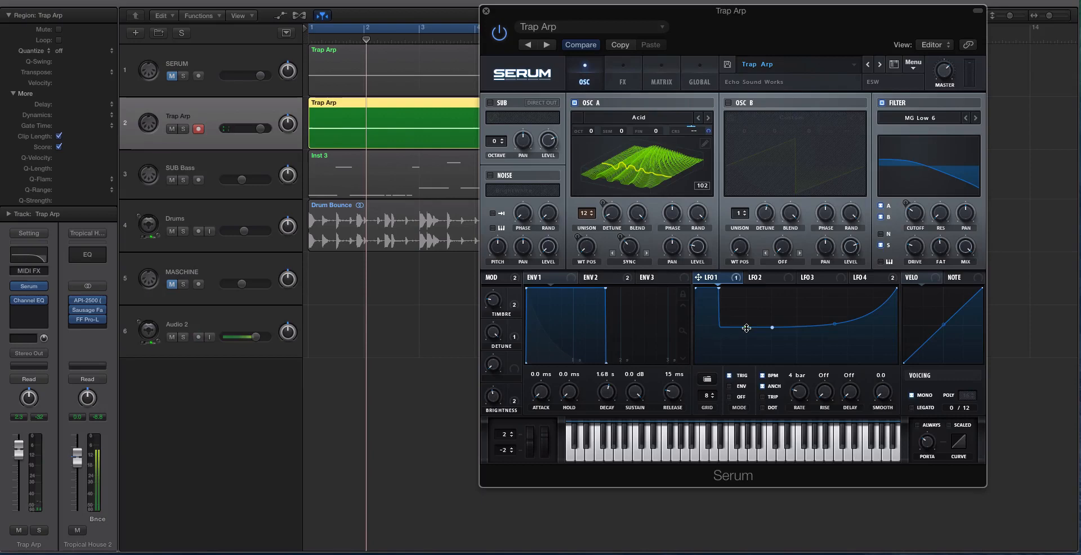
pyautogui.moveTo(745, 327); pyautogui.dragTo(750, 311)
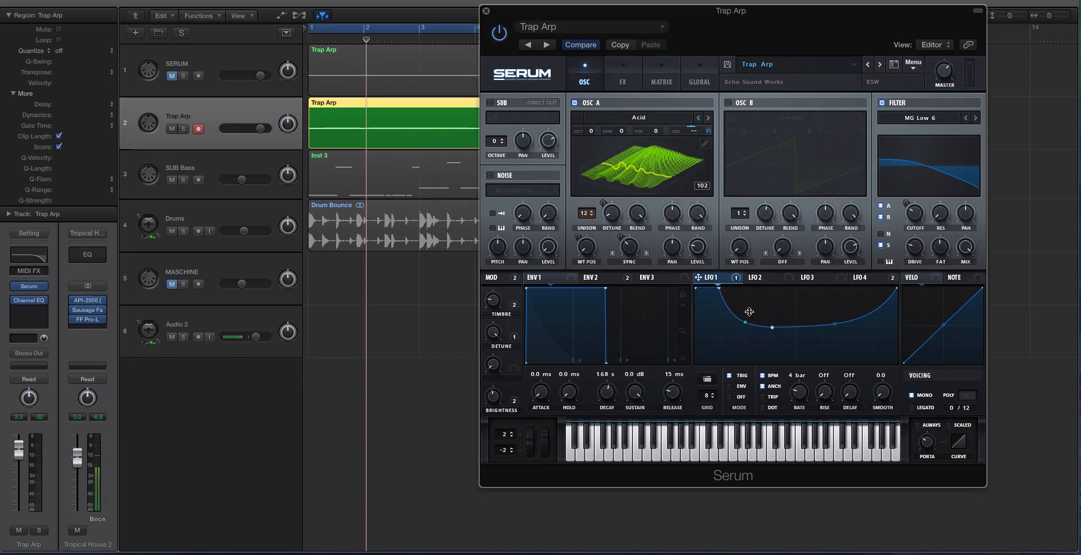
pyautogui.moveTo(747, 311); pyautogui.dragTo(771, 315)
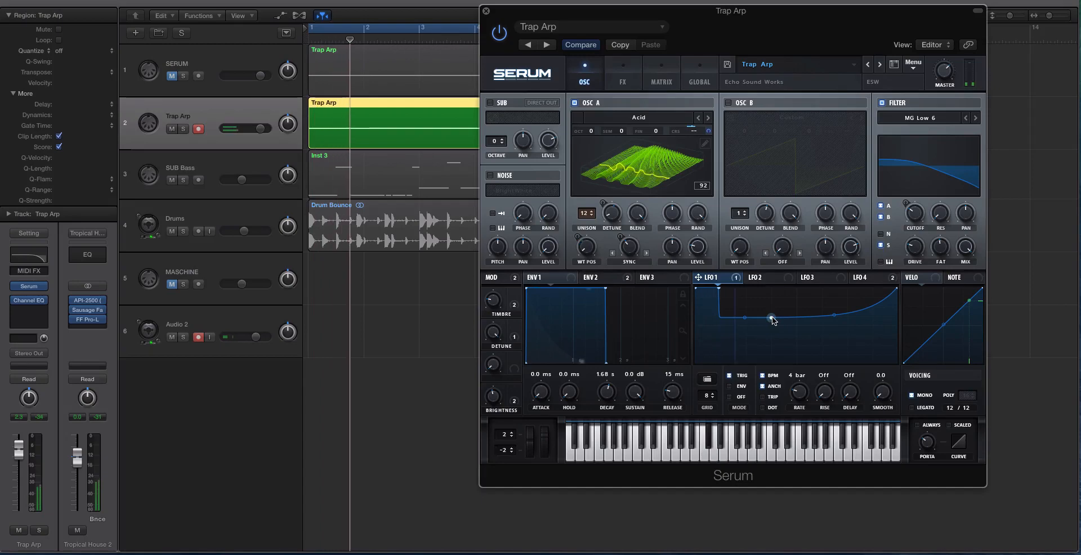
pyautogui.moveTo(772, 318); pyautogui.dragTo(744, 298)
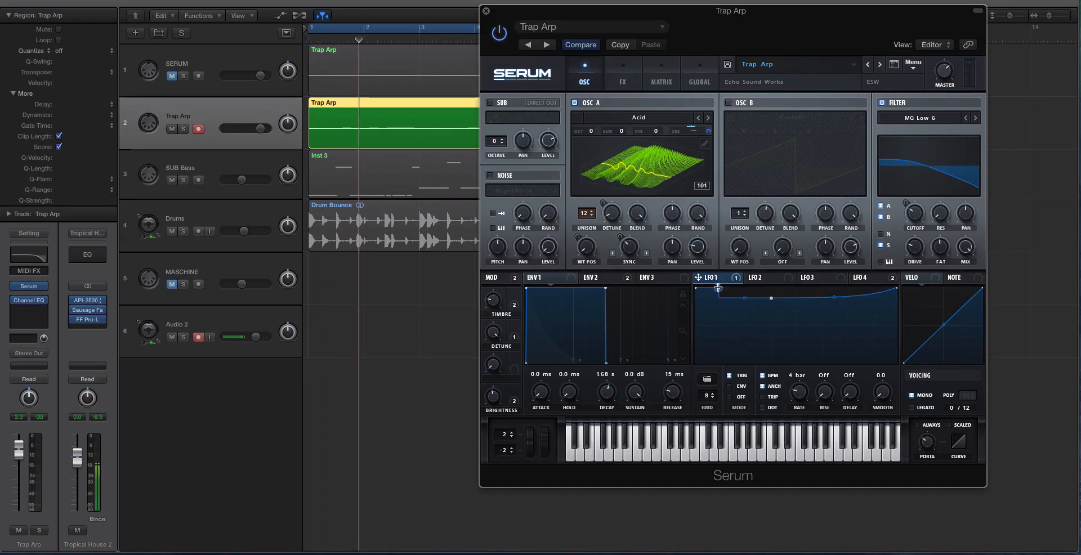
# Fine-tune the points along the top of LFO 1, adding and flattening a small dip
pyautogui.moveTo(718, 288); pyautogui.dragTo(743, 305)
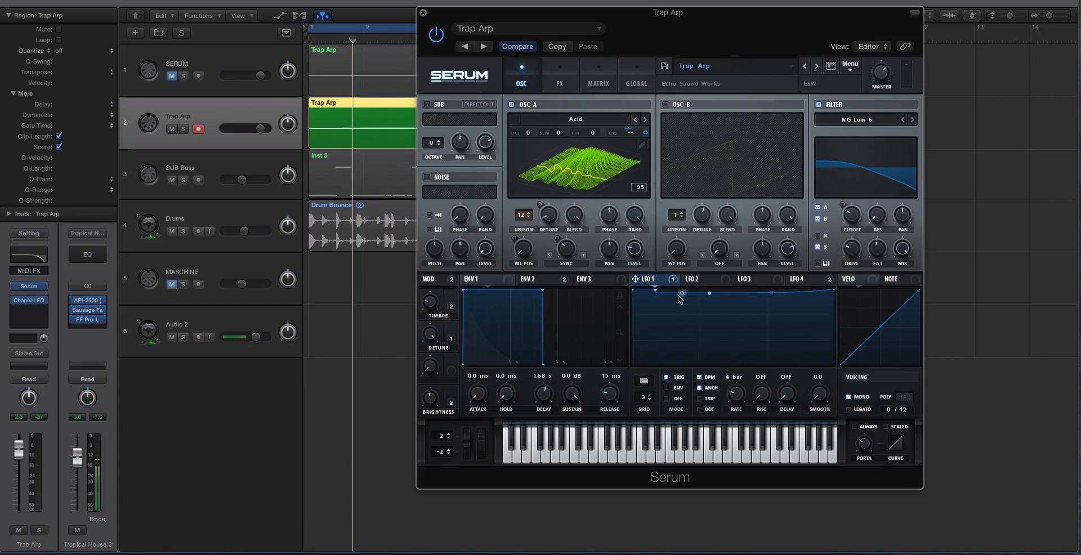
pyautogui.moveTo(655, 295)
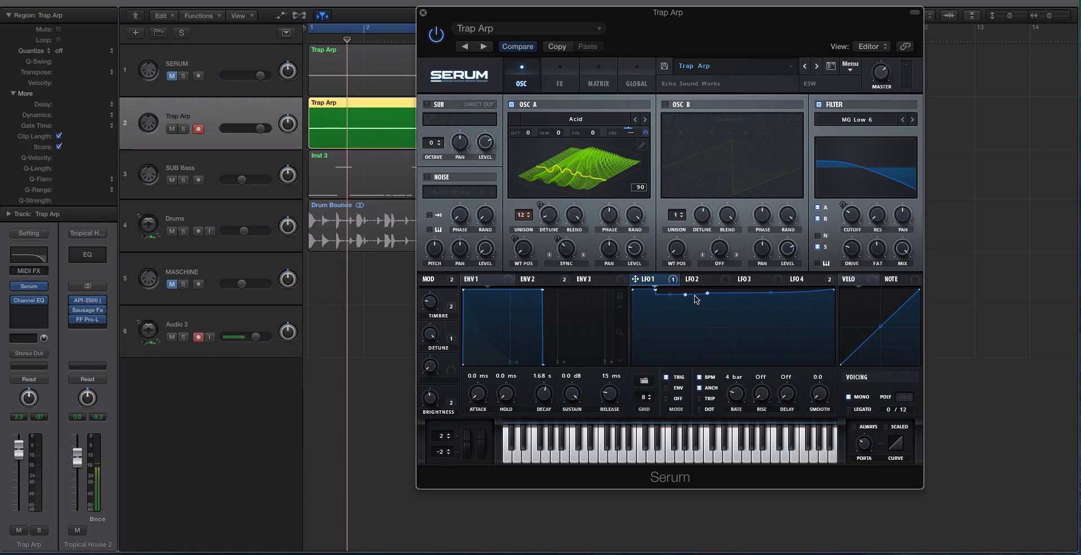
pyautogui.moveTo(696, 298); pyautogui.dragTo(689, 303)
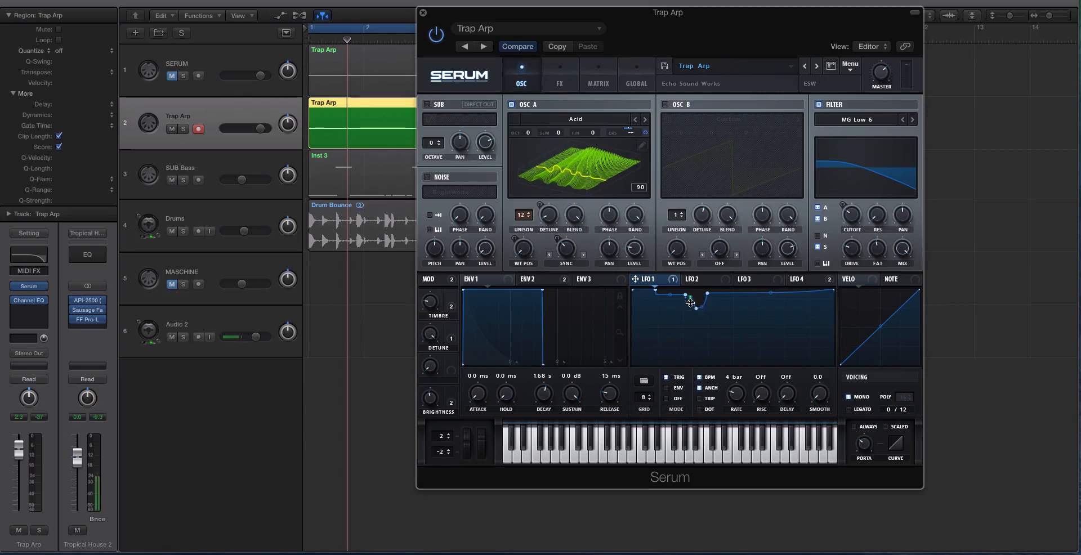
pyautogui.moveTo(689, 302); pyautogui.dragTo(696, 312)
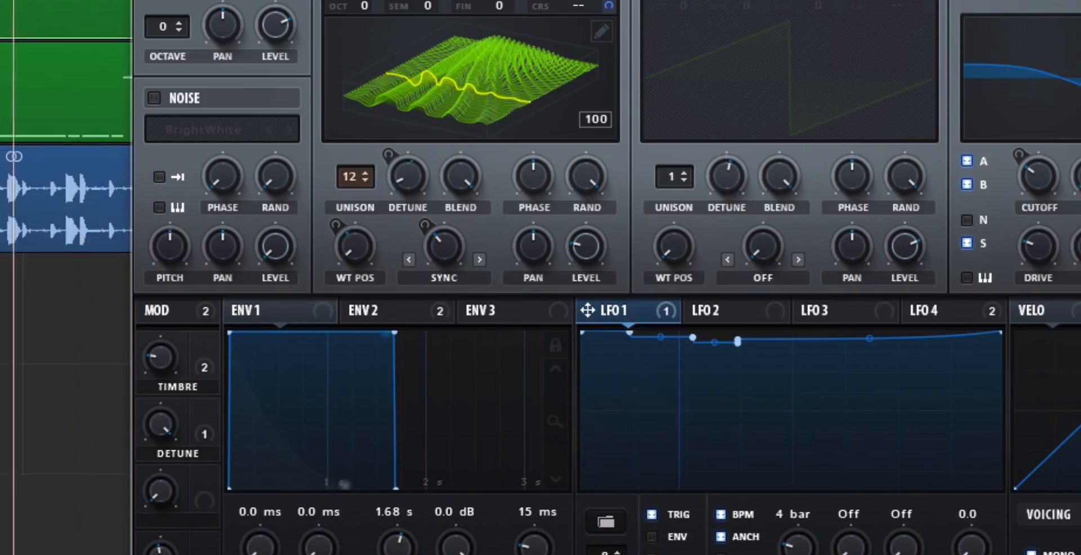
pyautogui.moveTo(662, 336); pyautogui.dragTo(691, 337)
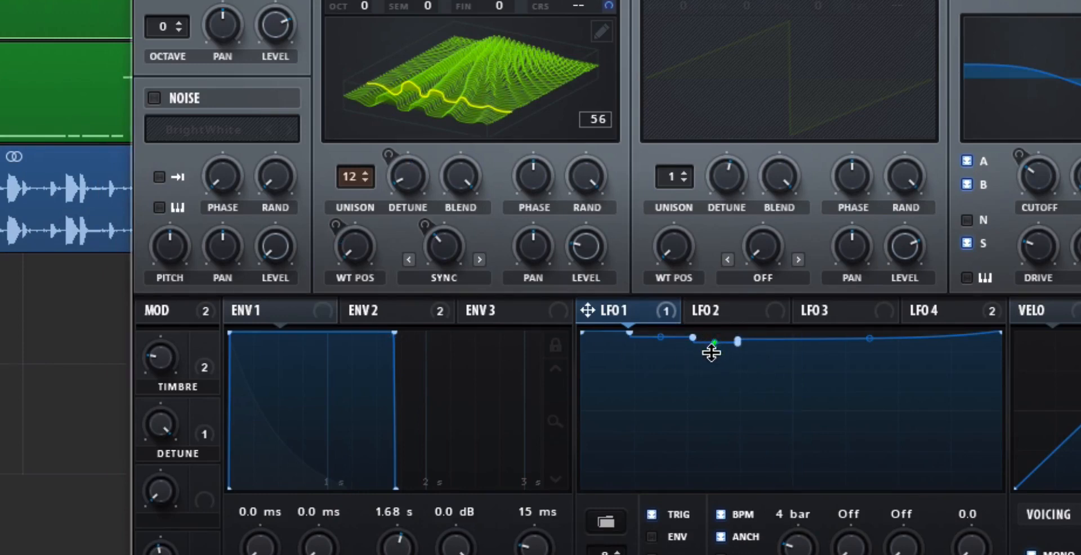
# Drop part of the LFO 1 curve into a lower step and settle its corner points
pyautogui.moveTo(738, 338); pyautogui.dragTo(734, 350)
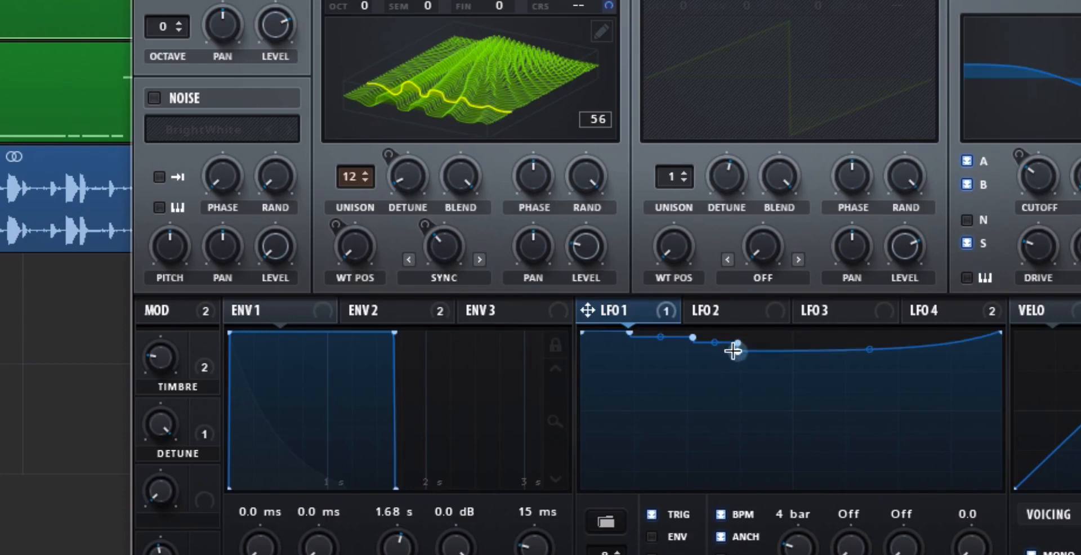
pyautogui.moveTo(734, 347); pyautogui.dragTo(736, 375)
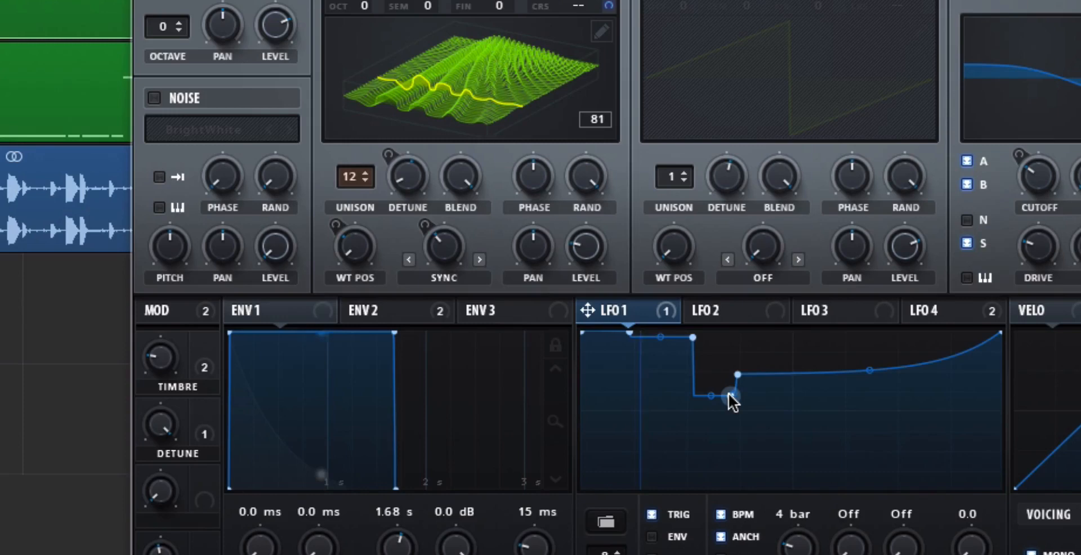
pyautogui.moveTo(738, 398); pyautogui.dragTo(731, 356)
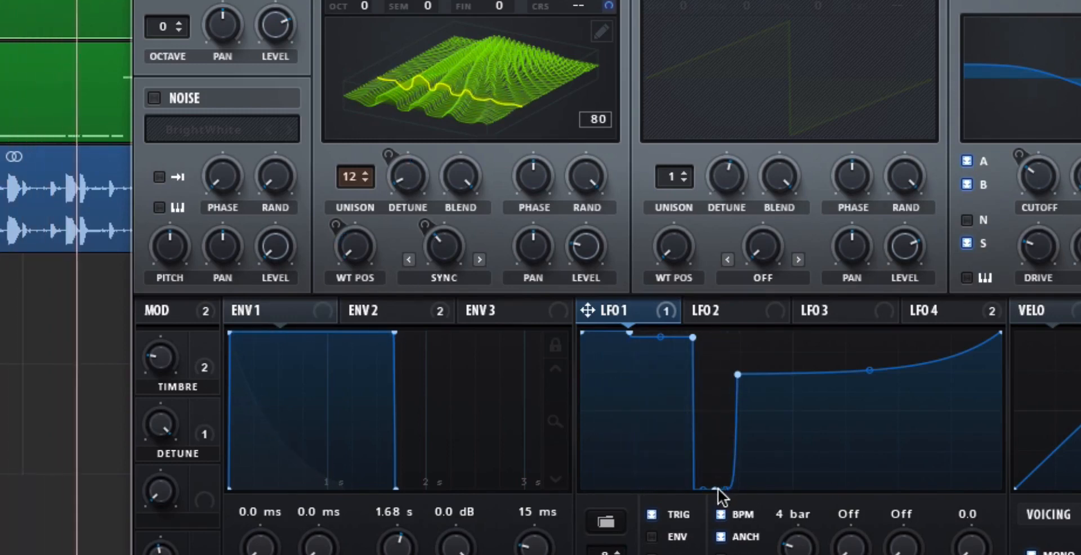
pyautogui.moveTo(738, 483); pyautogui.dragTo(738, 375)
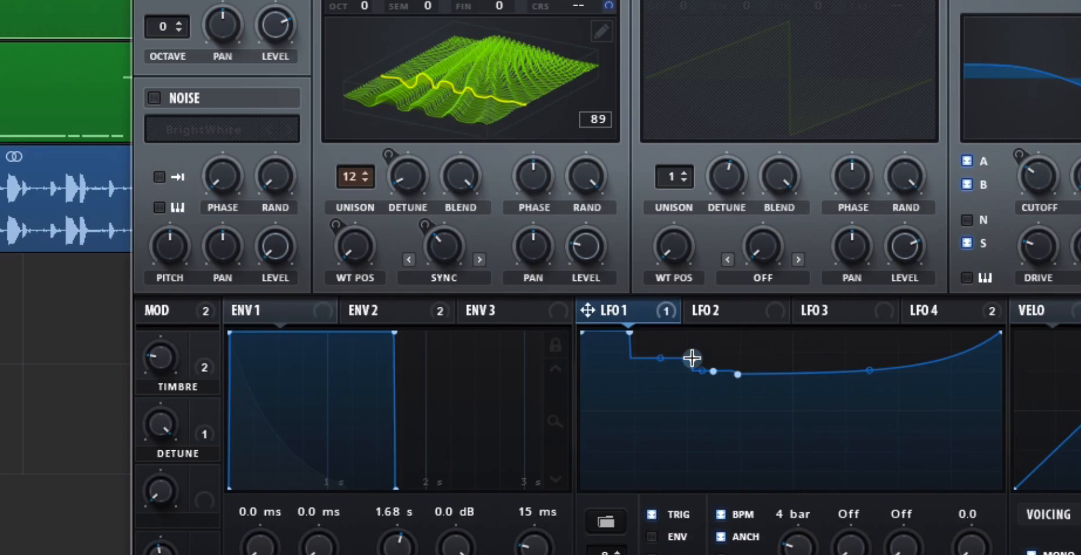
pyautogui.moveTo(692, 357); pyautogui.dragTo(692, 341)
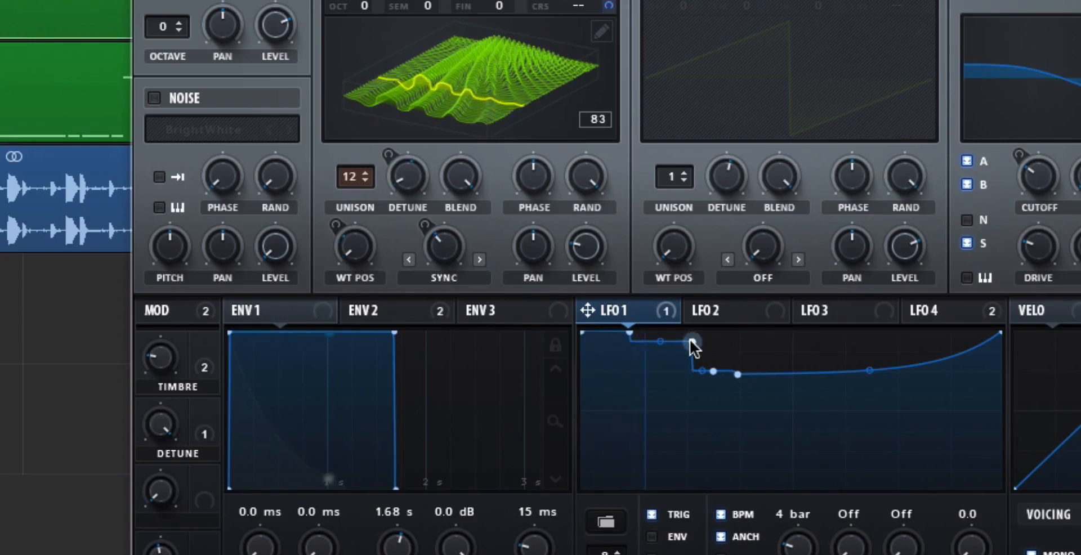
pyautogui.moveTo(692, 343); pyautogui.dragTo(692, 369)
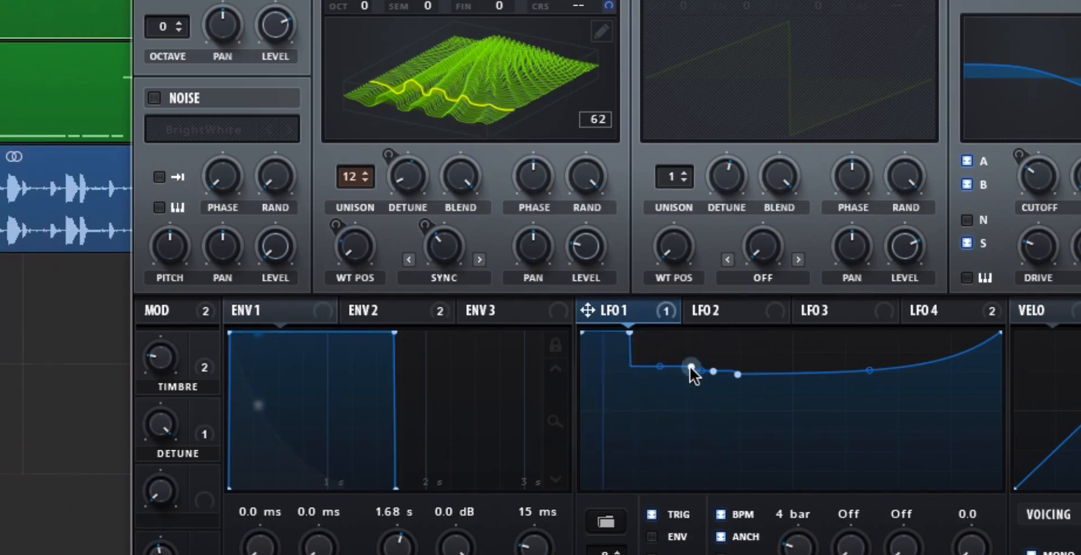
pyautogui.moveTo(692, 369); pyautogui.dragTo(736, 376)
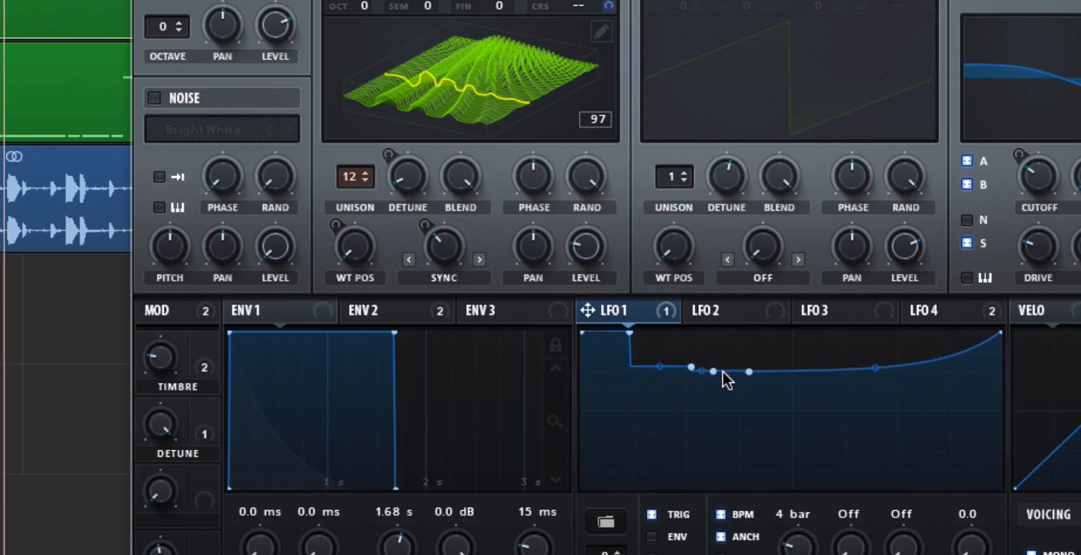
# Raise a short segment into a high step within the low hold and widen it
pyautogui.moveTo(714, 371); pyautogui.dragTo(714, 350)
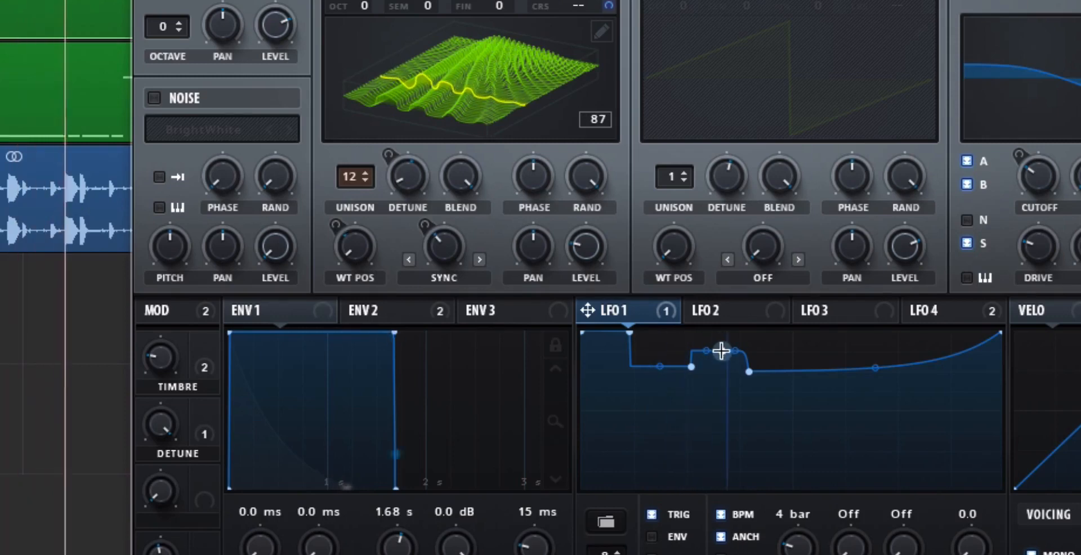
pyautogui.moveTo(724, 351); pyautogui.dragTo(693, 373)
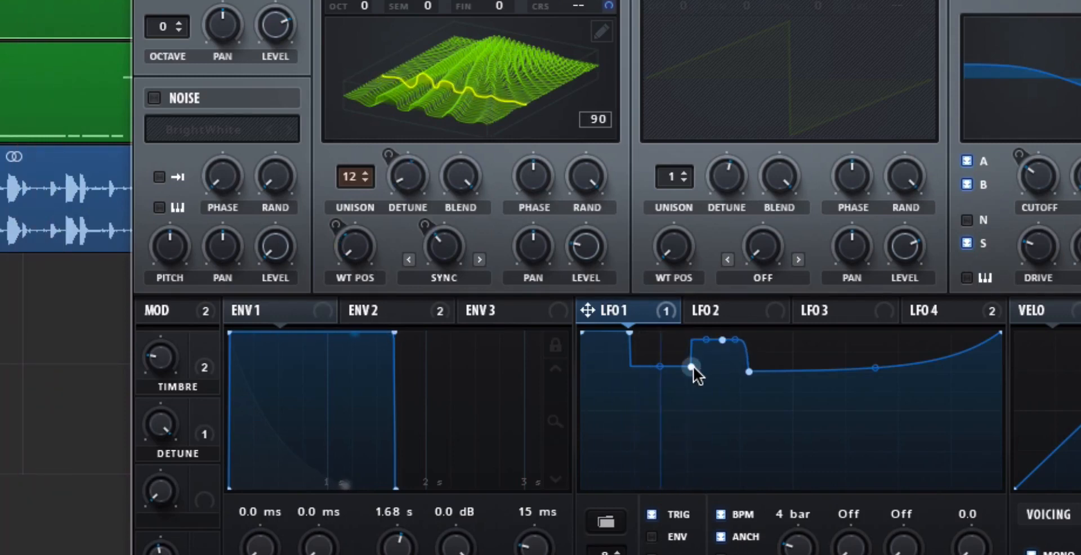
pyautogui.moveTo(690, 367); pyautogui.dragTo(690, 378)
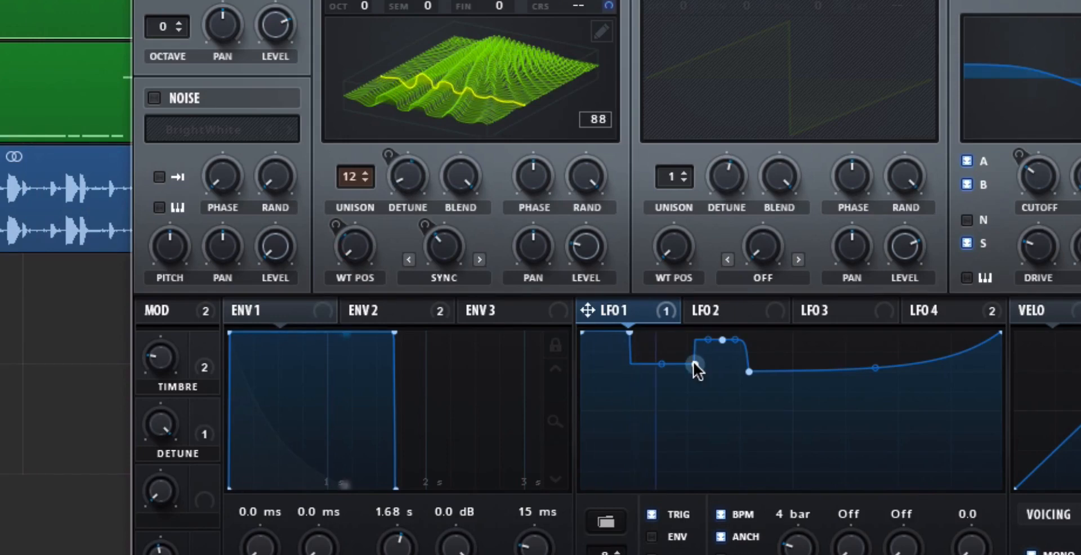
pyautogui.moveTo(692, 363); pyautogui.dragTo(696, 373)
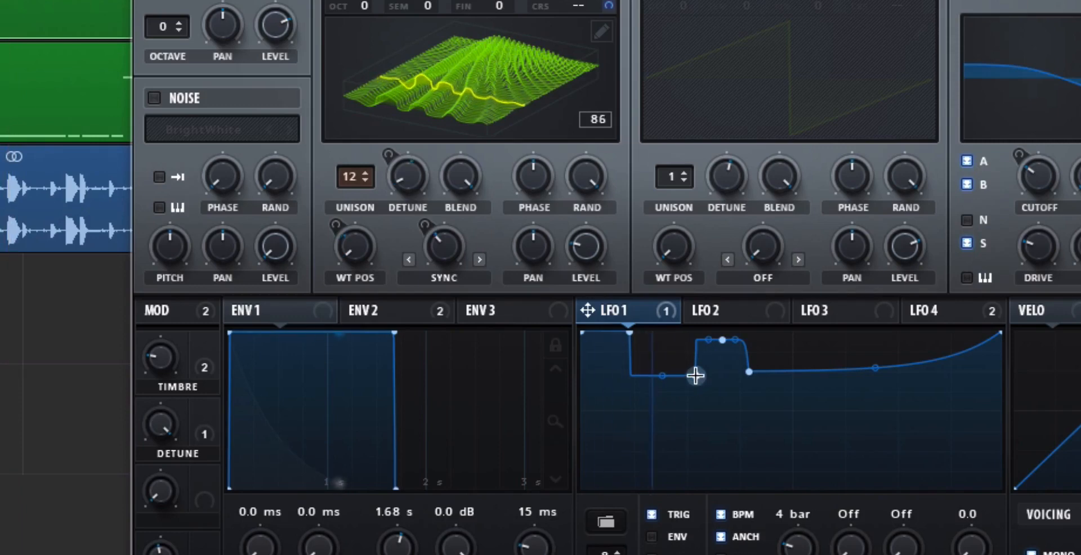
pyautogui.moveTo(695, 376); pyautogui.dragTo(699, 393)
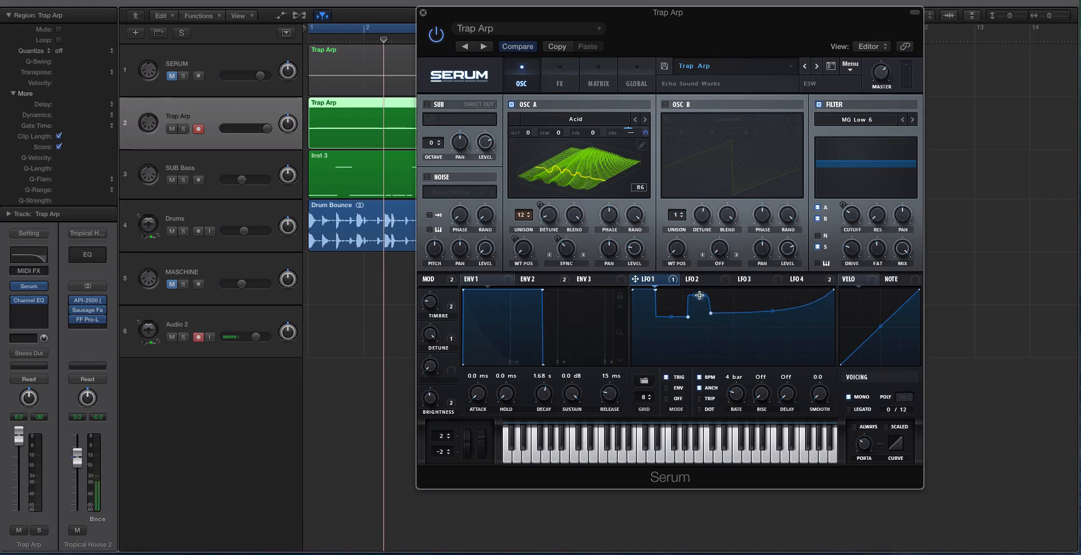
# Pull the middle of LFO 1 down into a dip that curves back up
pyautogui.moveTo(699, 295); pyautogui.dragTo(699, 317)
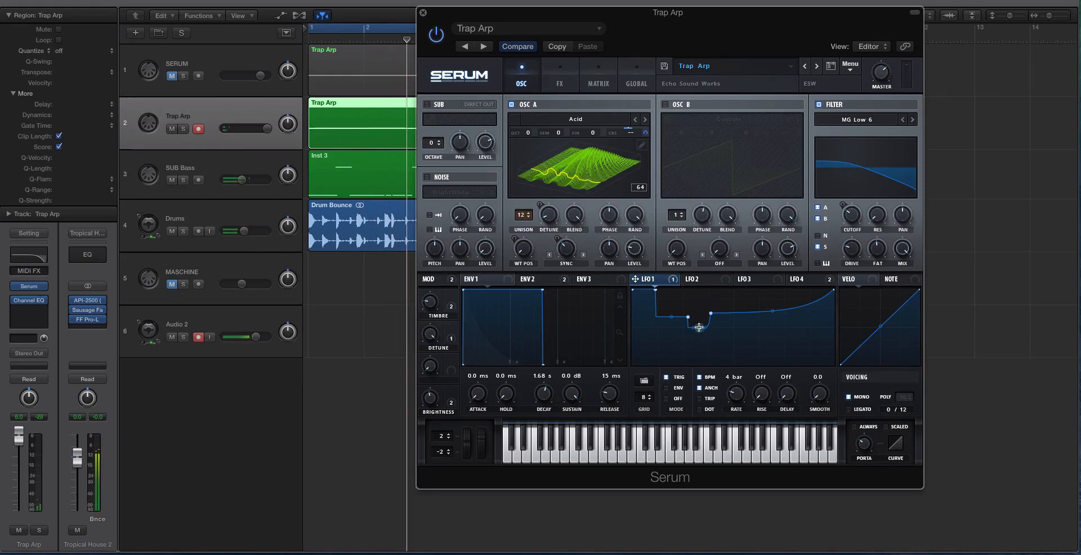
pyautogui.moveTo(698, 328); pyautogui.dragTo(708, 320)
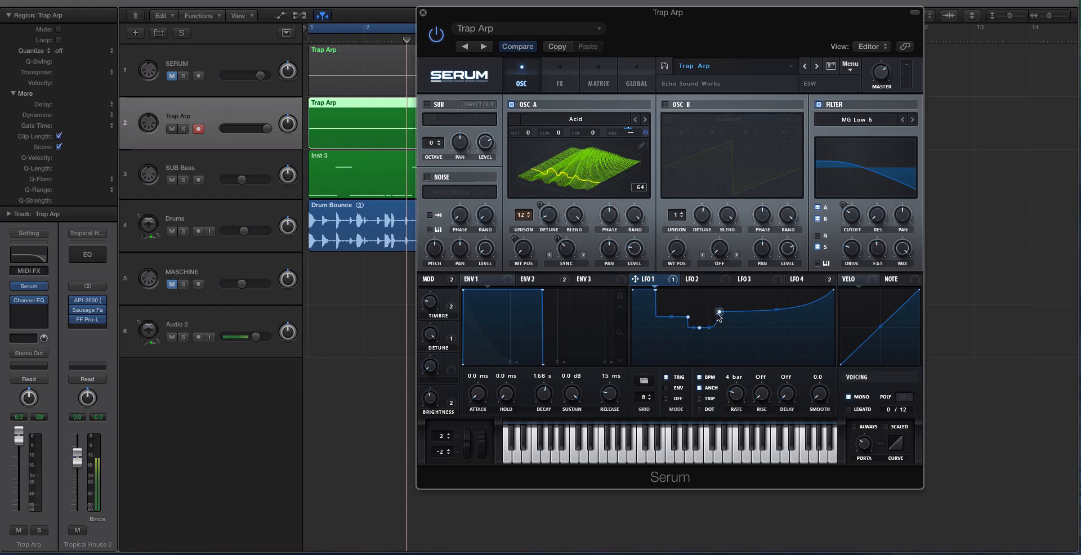
pyautogui.moveTo(719, 317); pyautogui.dragTo(724, 304)
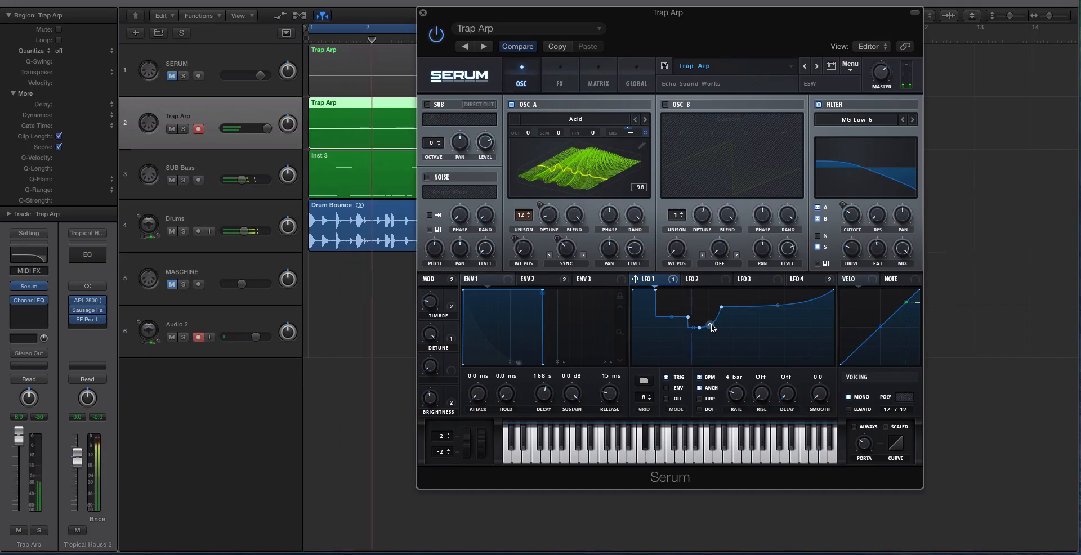
pyautogui.moveTo(711, 327); pyautogui.dragTo(719, 308)
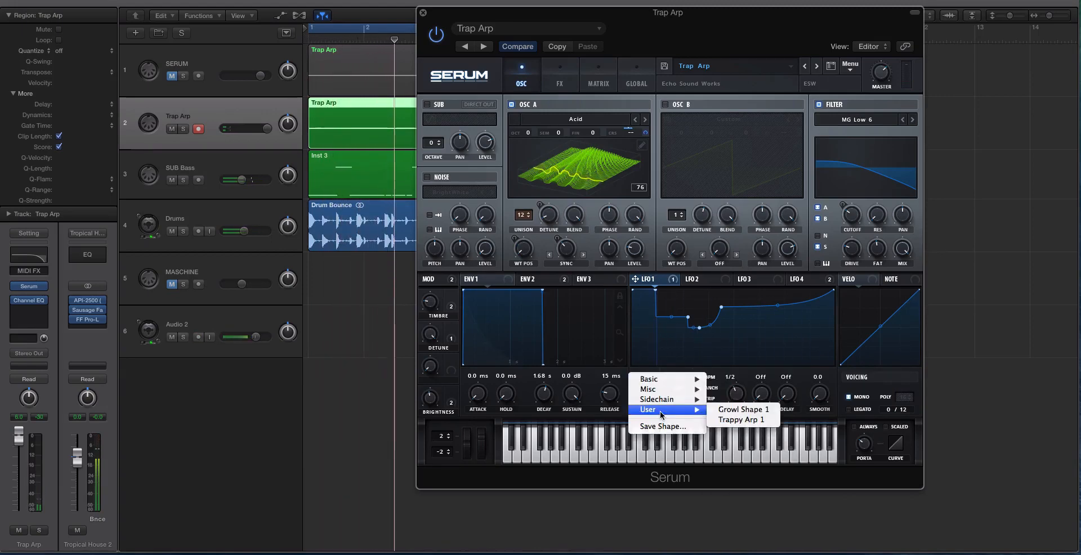
# Load the user Trappy Arp 1 shape into LFO 1 and adjust its RATE twice
pyautogui.click(742, 419)
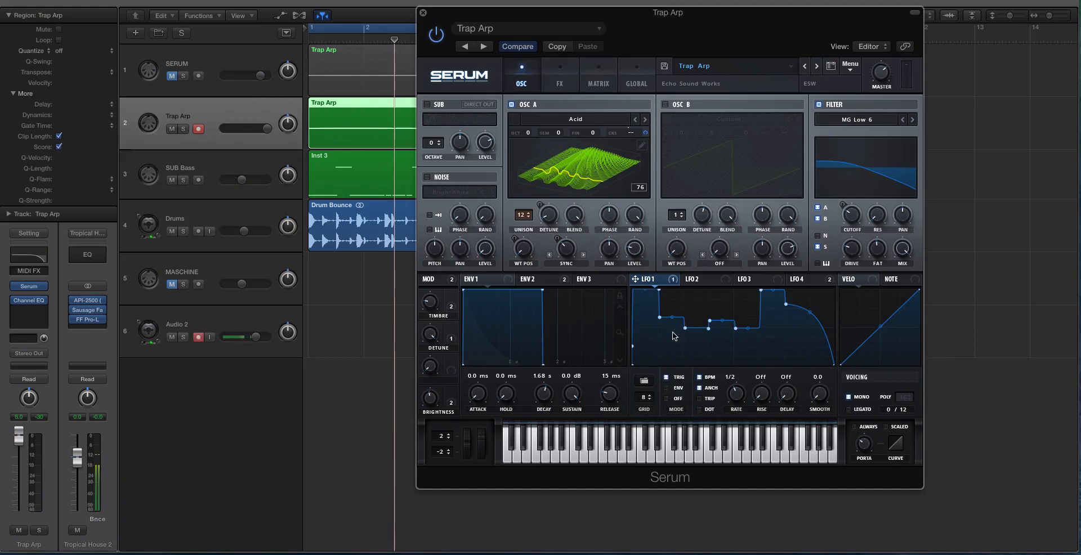
pyautogui.moveTo(686, 329)
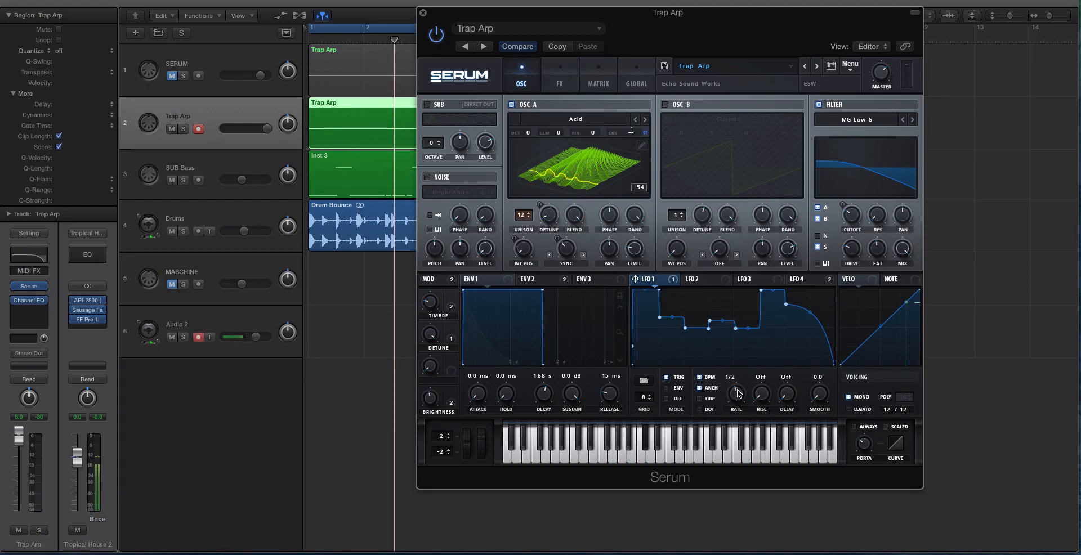
pyautogui.click(735, 378)
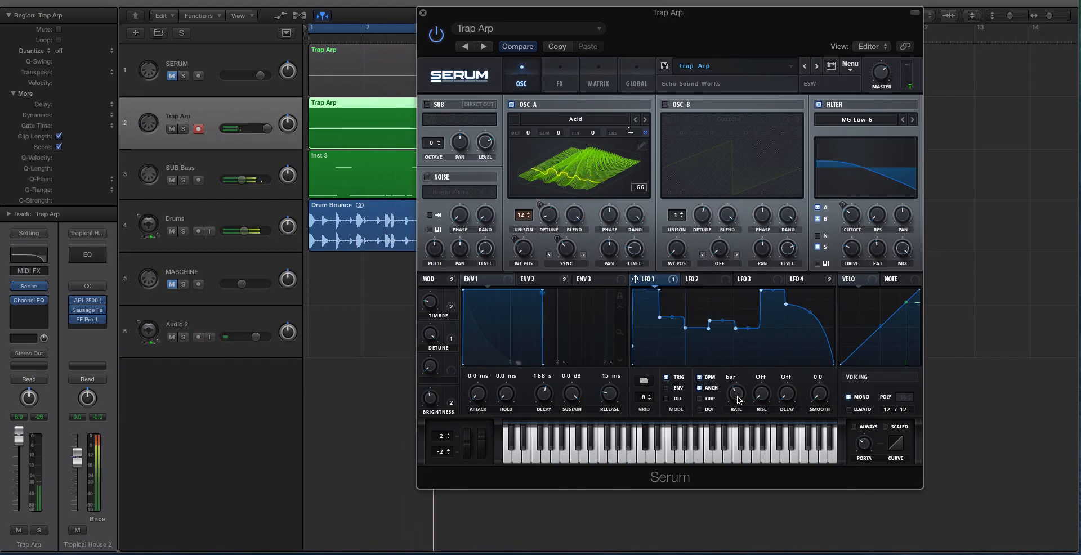
pyautogui.click(702, 279)
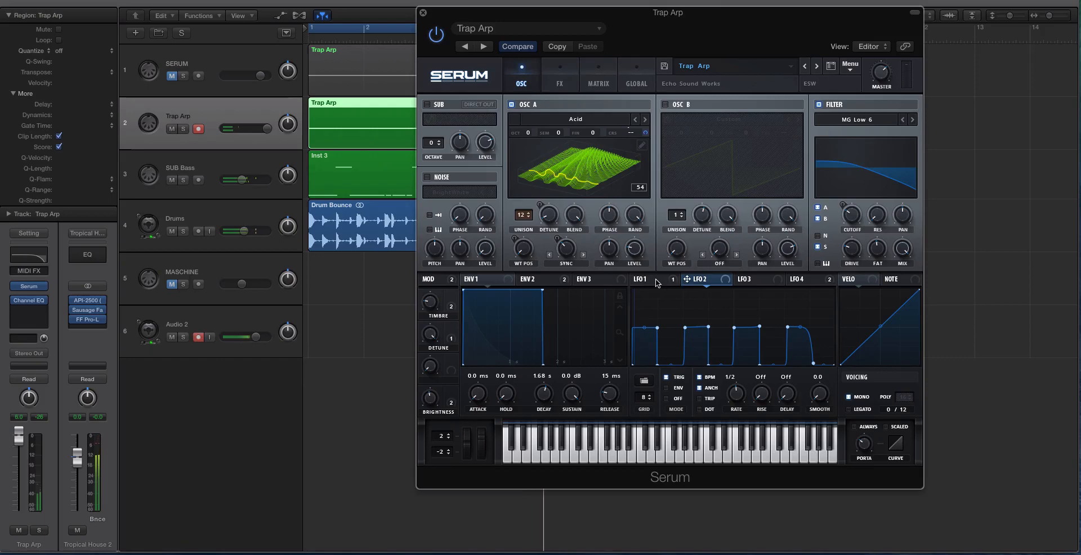
pyautogui.click(640, 279)
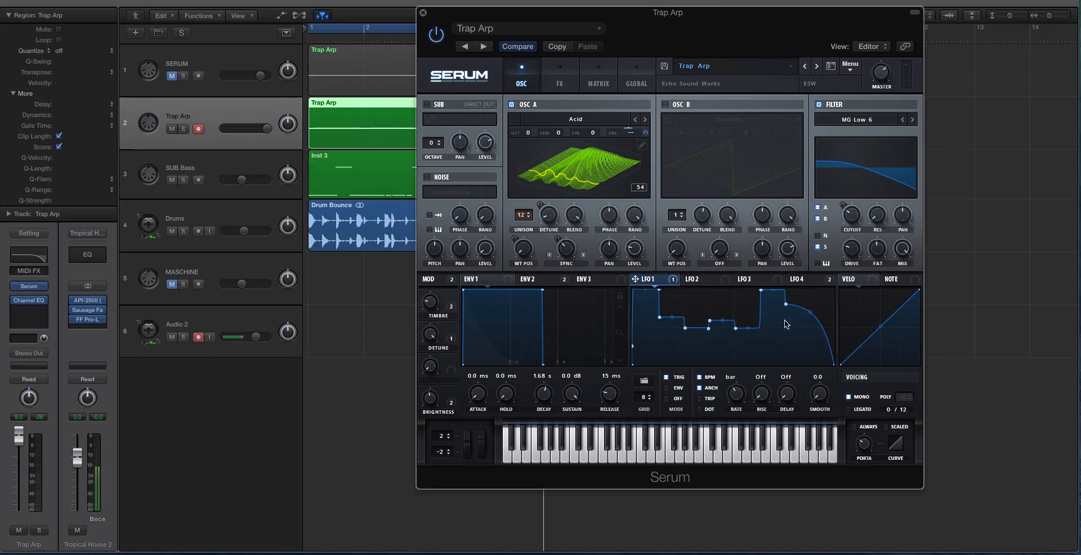
pyautogui.moveTo(707, 288)
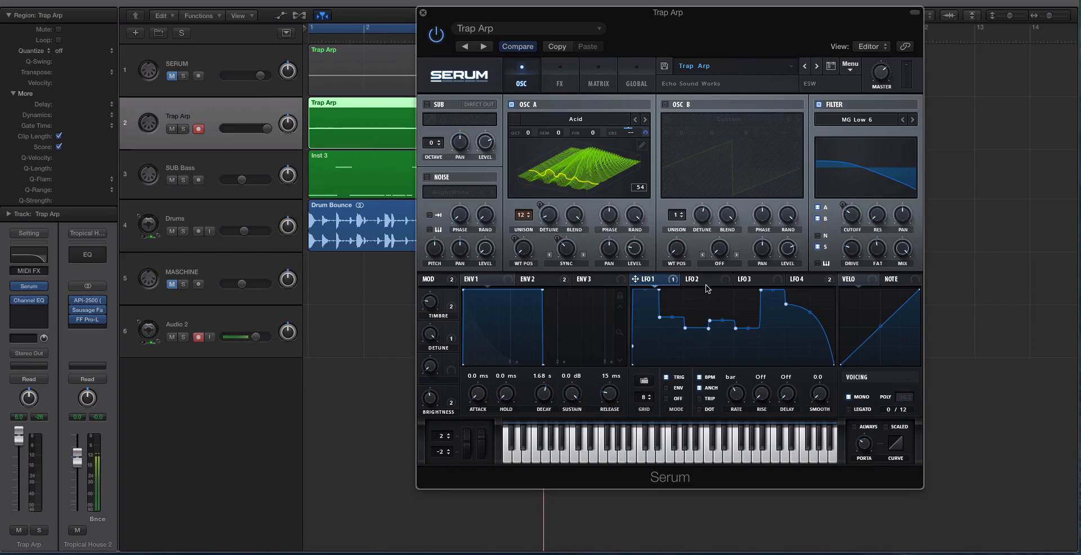
pyautogui.click(697, 279)
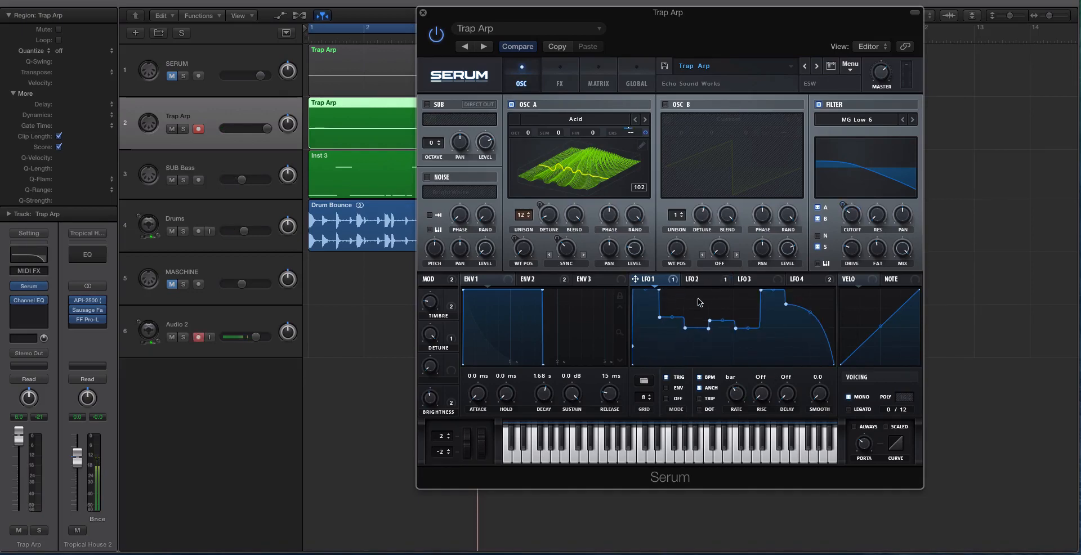
pyautogui.click(692, 279)
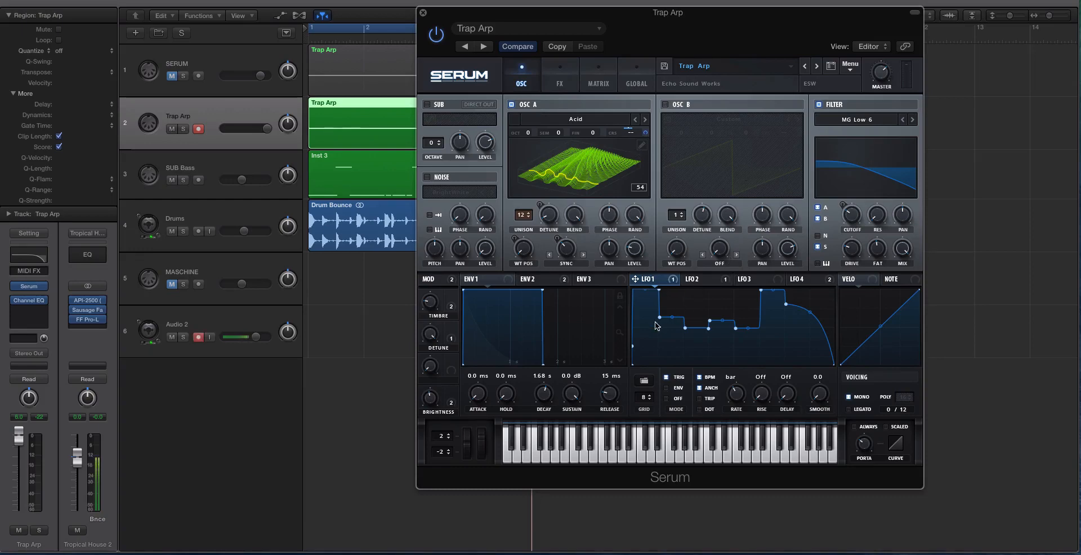
pyautogui.moveTo(686, 303)
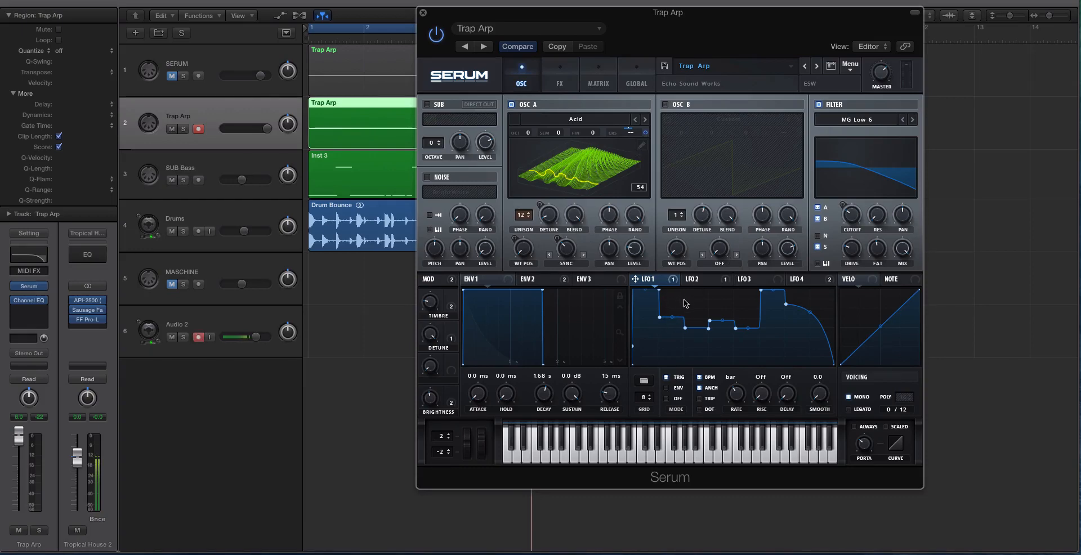
pyautogui.moveTo(684, 296)
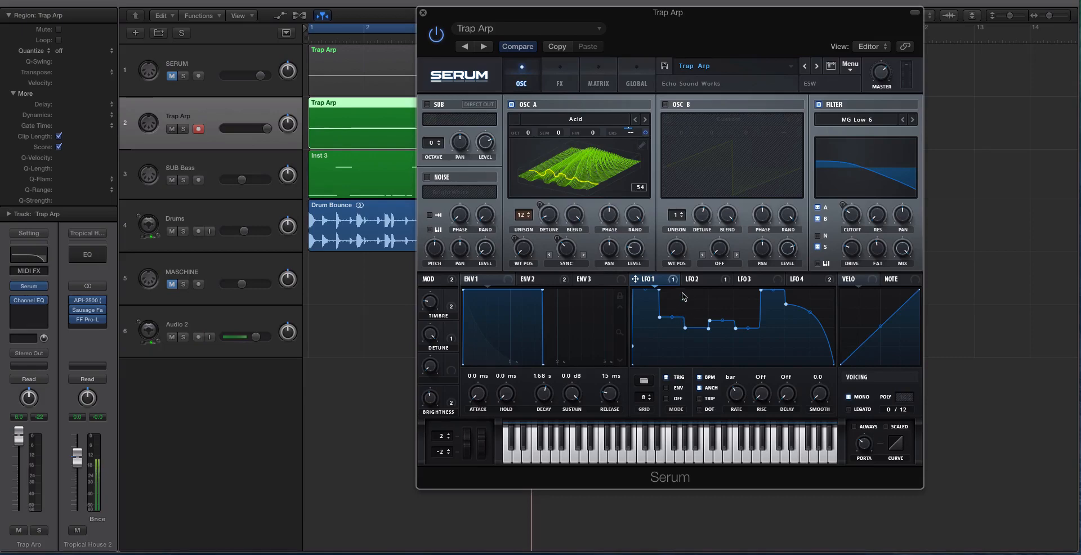
pyautogui.moveTo(684, 315)
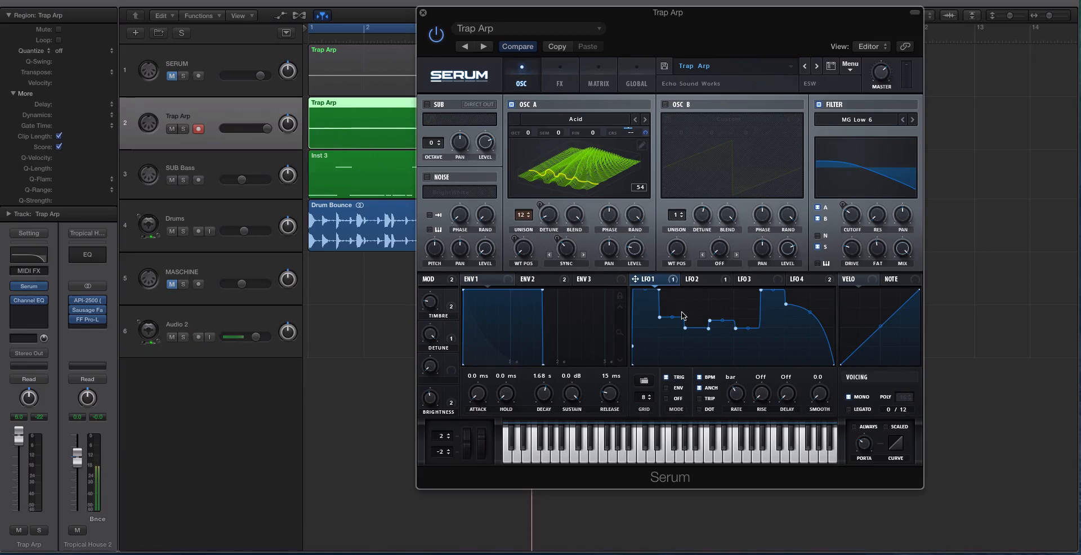
pyautogui.click(198, 336)
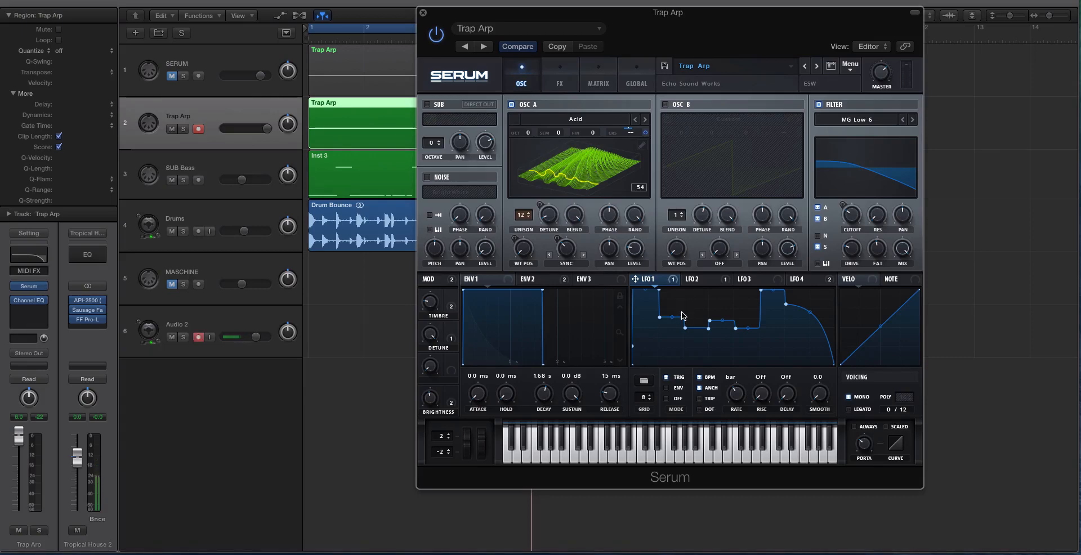
pyautogui.moveTo(676, 275)
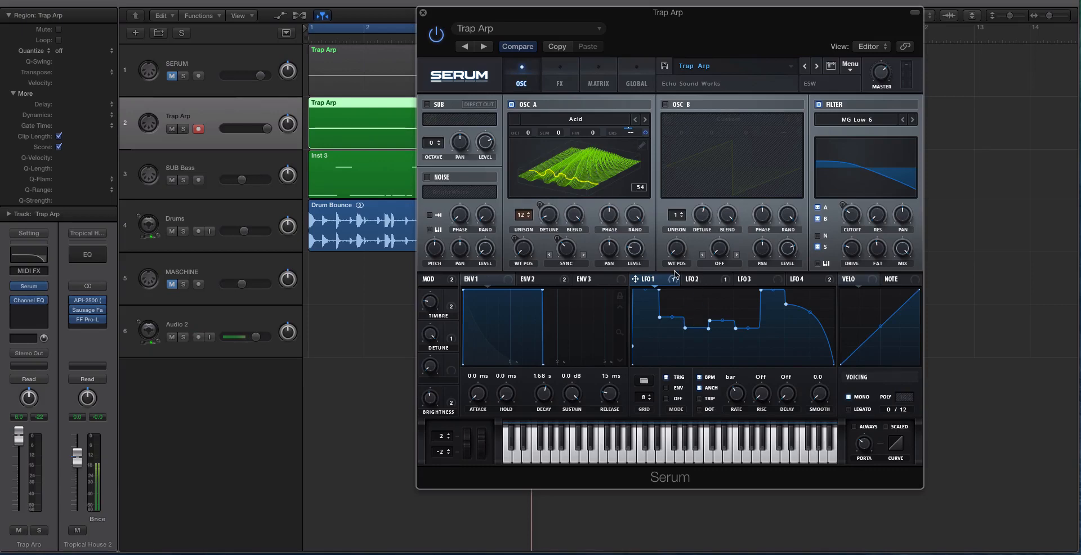
pyautogui.moveTo(641, 271)
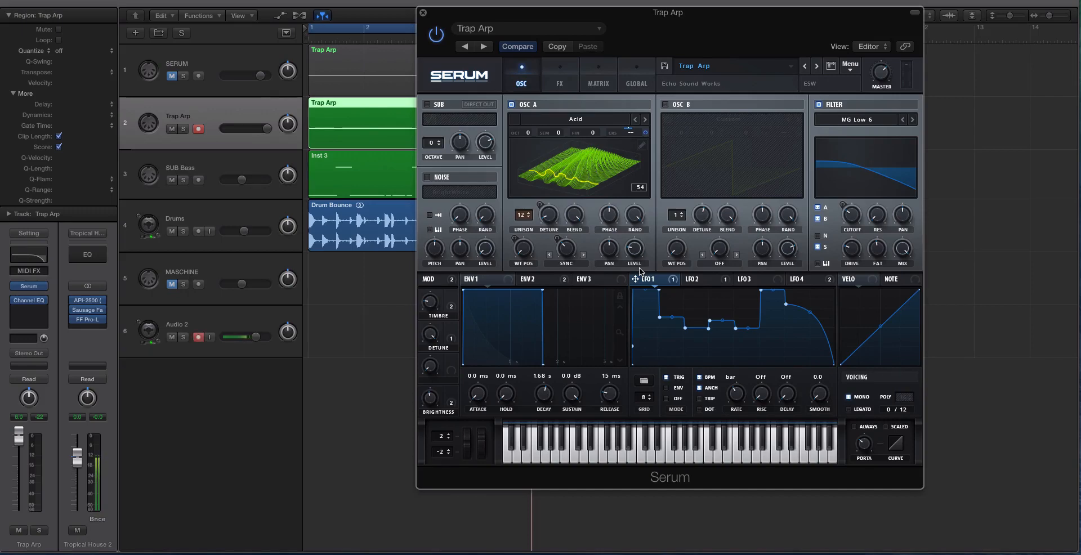
pyautogui.moveTo(663, 260)
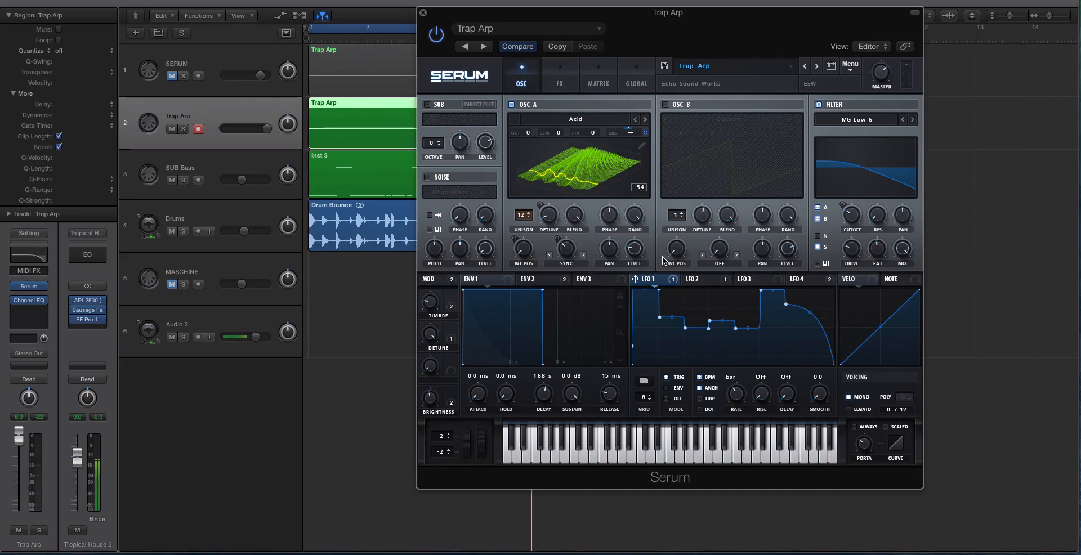